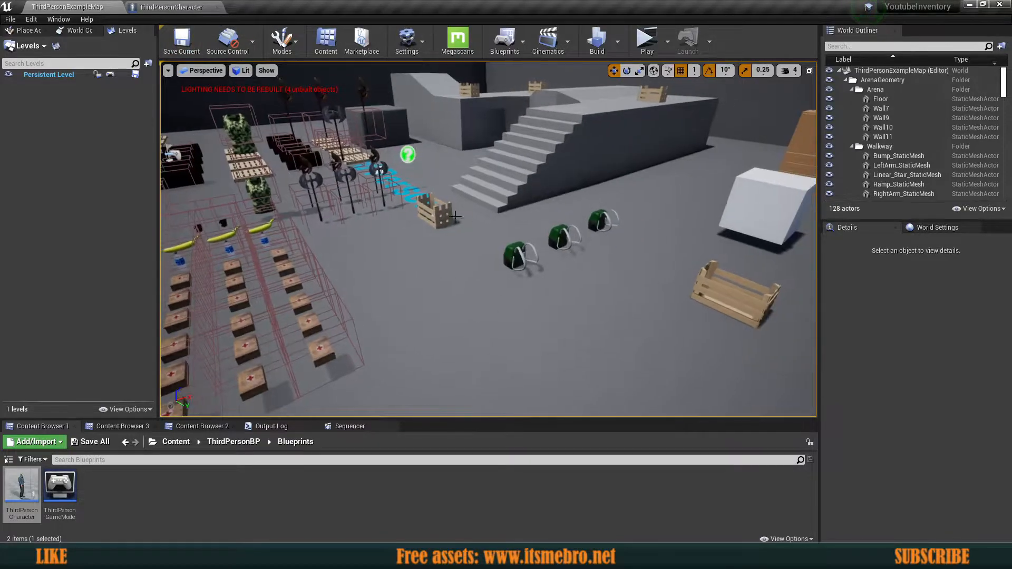
# - Open ThirdPersonCharacter and set its interact trace's Draw Debug Type to For Duration
pyautogui.click(168, 7)
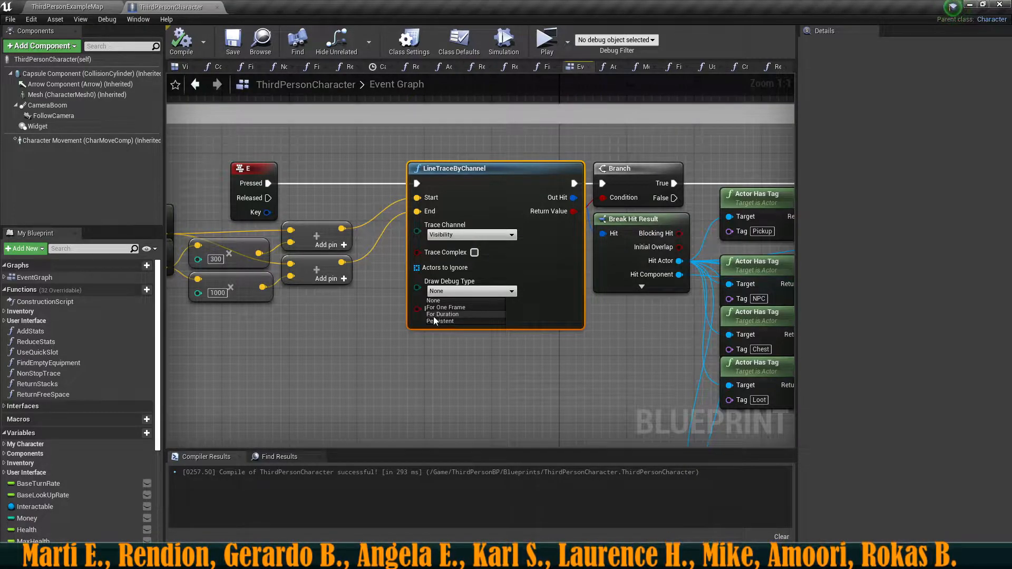
pyautogui.click(443, 314)
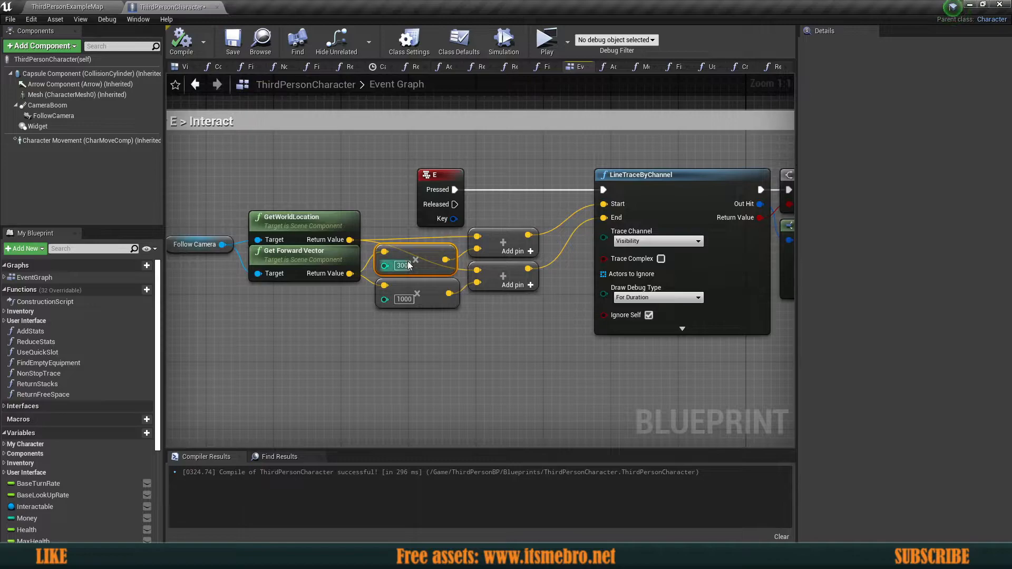
# - Select the ×300 Multiply node, then view the FollowCamera and CameraBoom component details
pyautogui.click(286, 176)
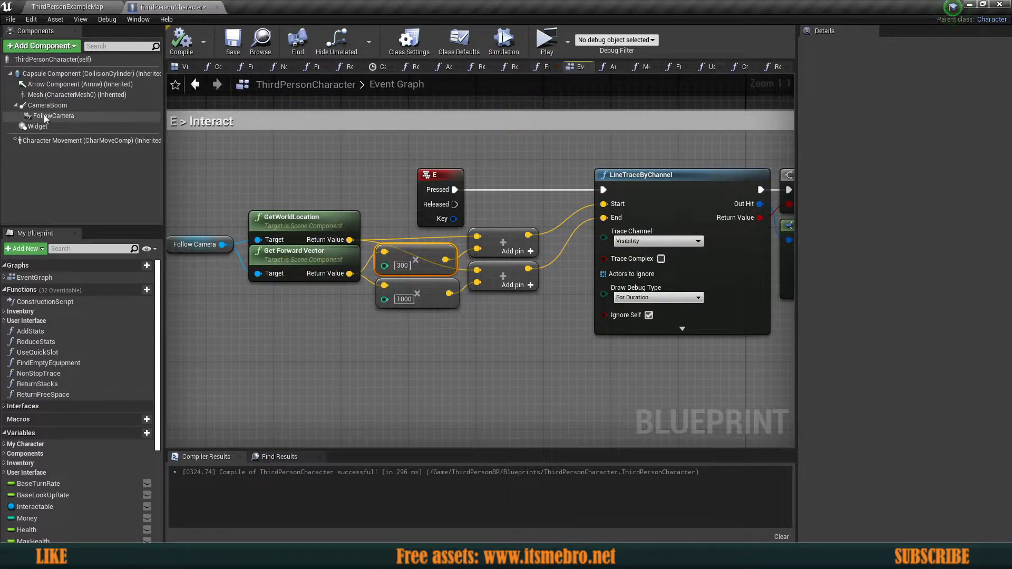
pyautogui.click(48, 105)
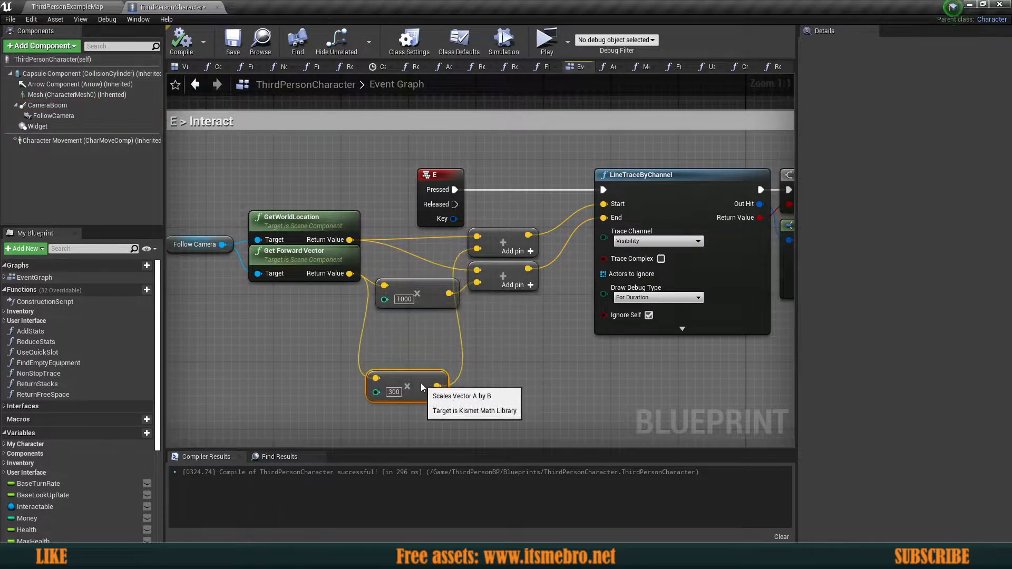
pyautogui.moveTo(462, 342)
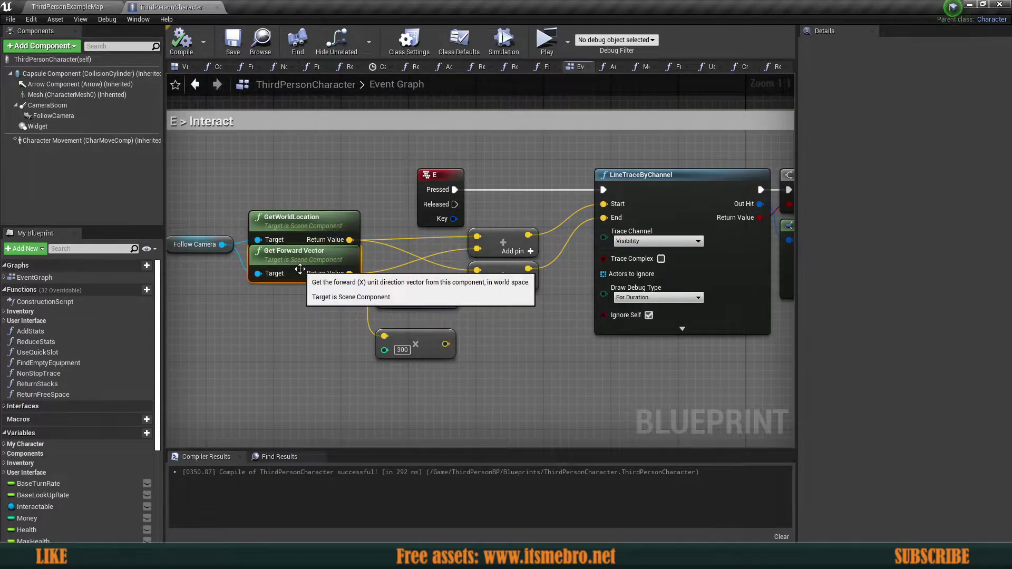
pyautogui.click(40, 104)
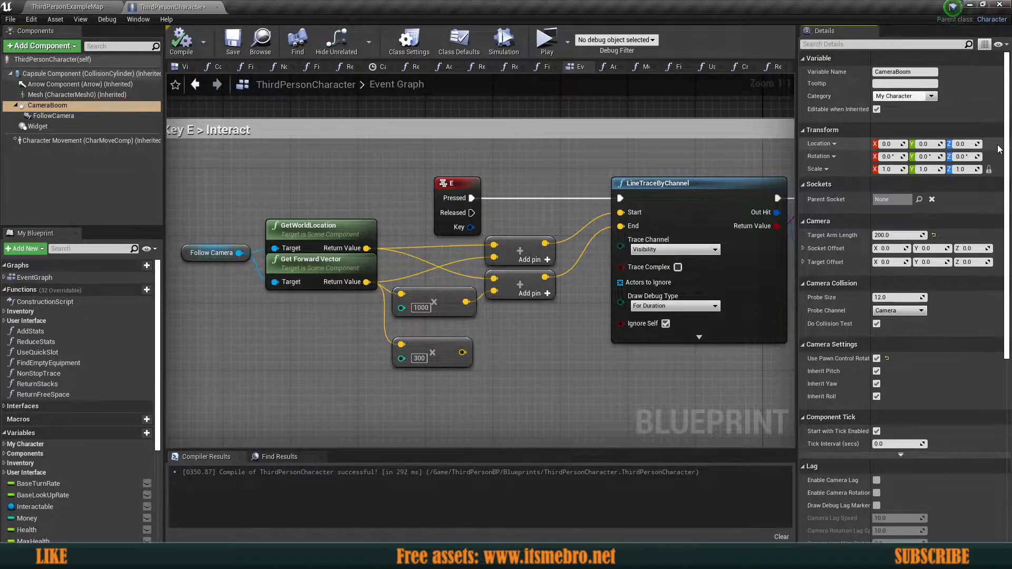
# - Rewire the ×300 Multiply node into the trace start and save ThirdPersonCharacter
pyautogui.click(233, 42)
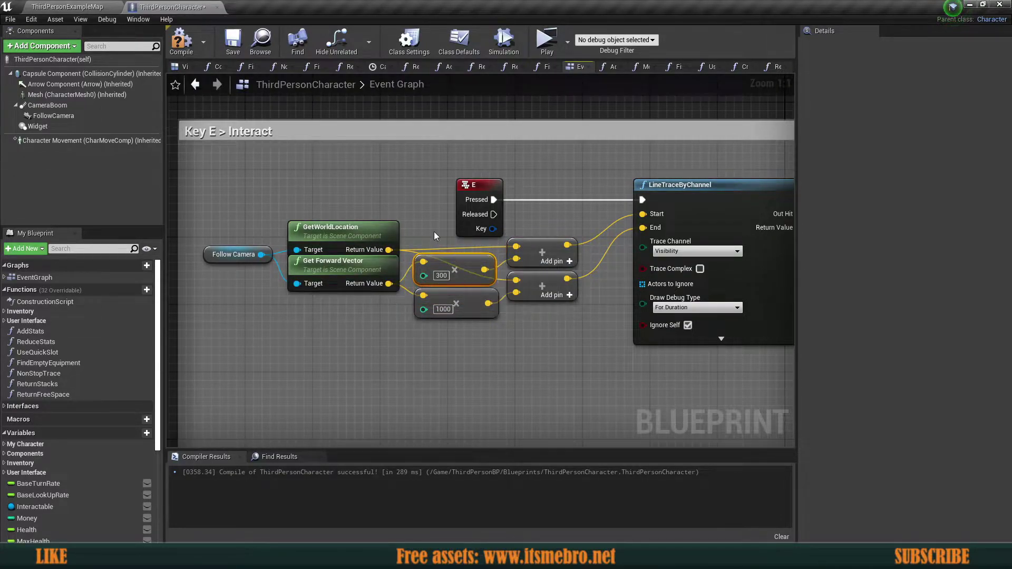
pyautogui.click(231, 40)
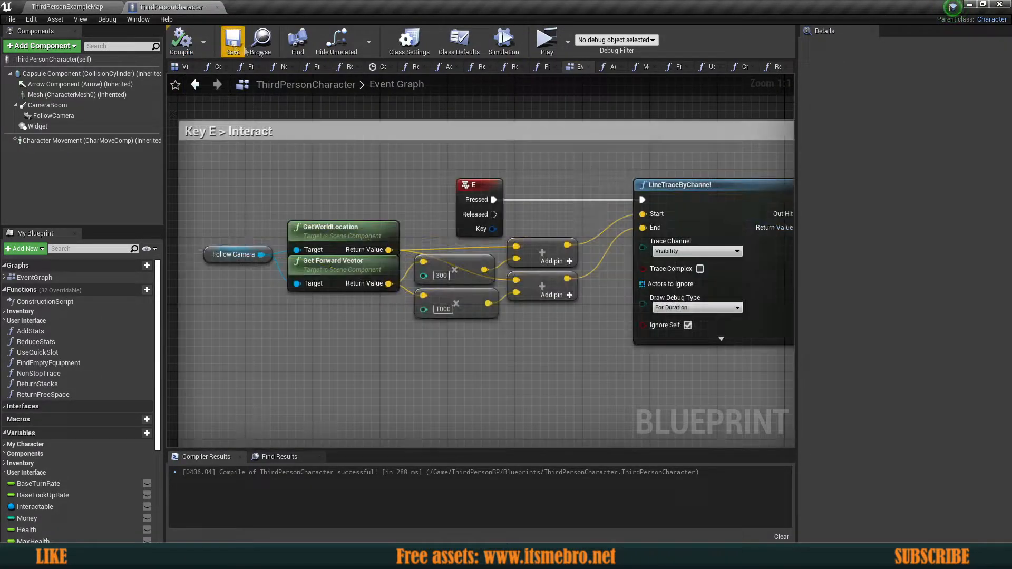
# - Save ThirdPersonCharacter and undo the accidental node move
pyautogui.click(547, 41)
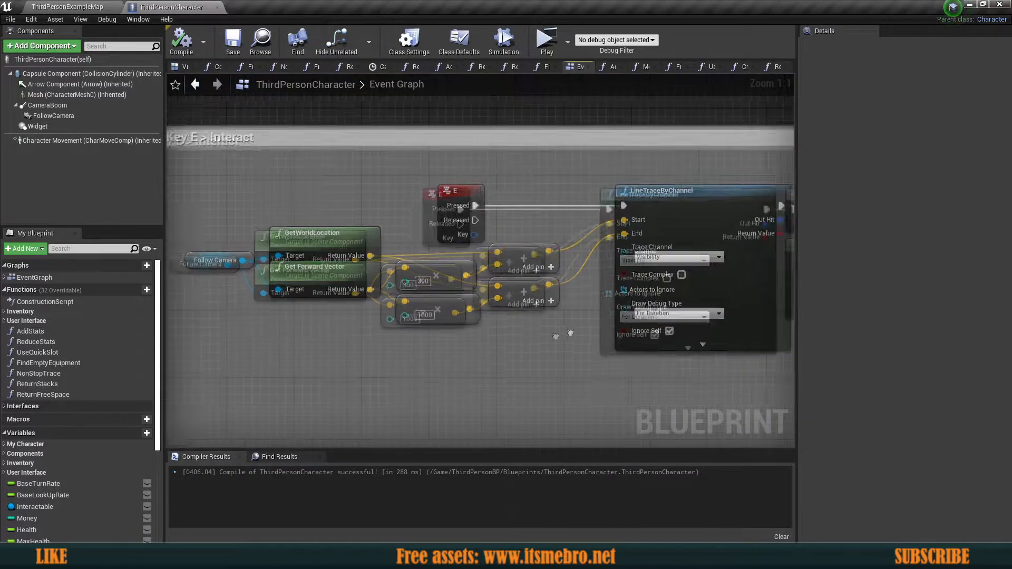
pyautogui.click(47, 105)
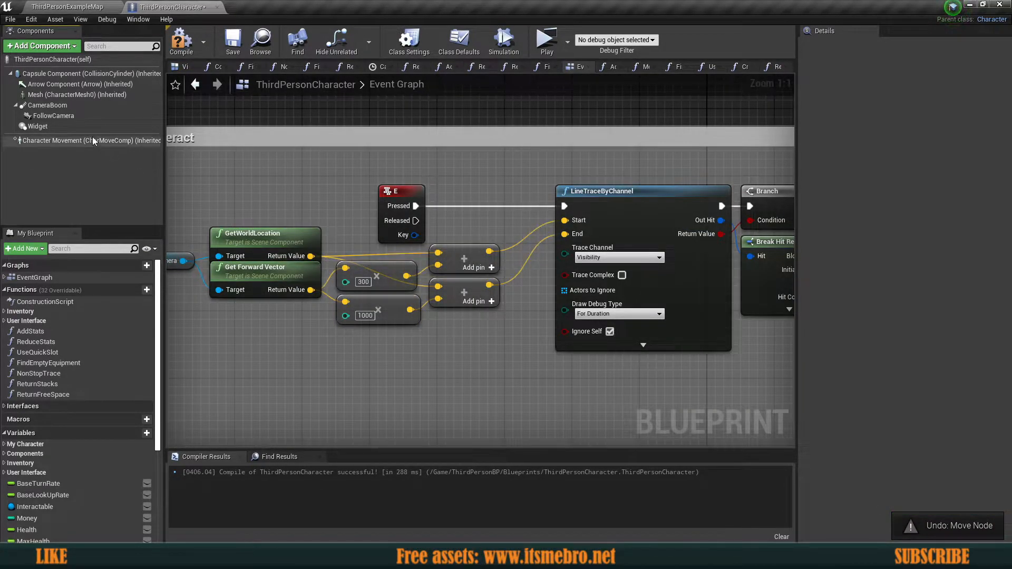
pyautogui.click(47, 105)
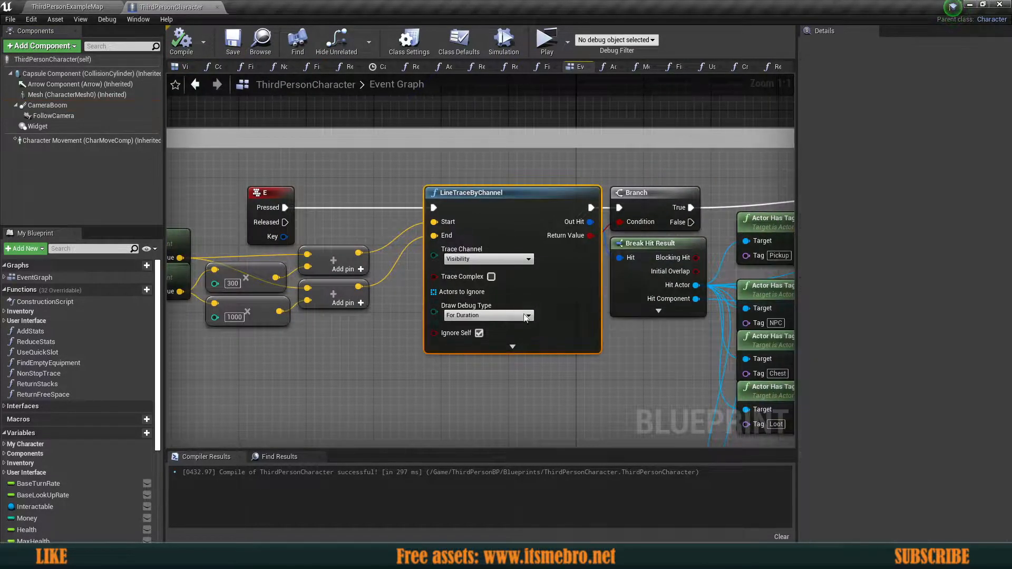
# - Toggle the trace's Draw Debug Type to None and back to For Duration
pyautogui.click(528, 316)
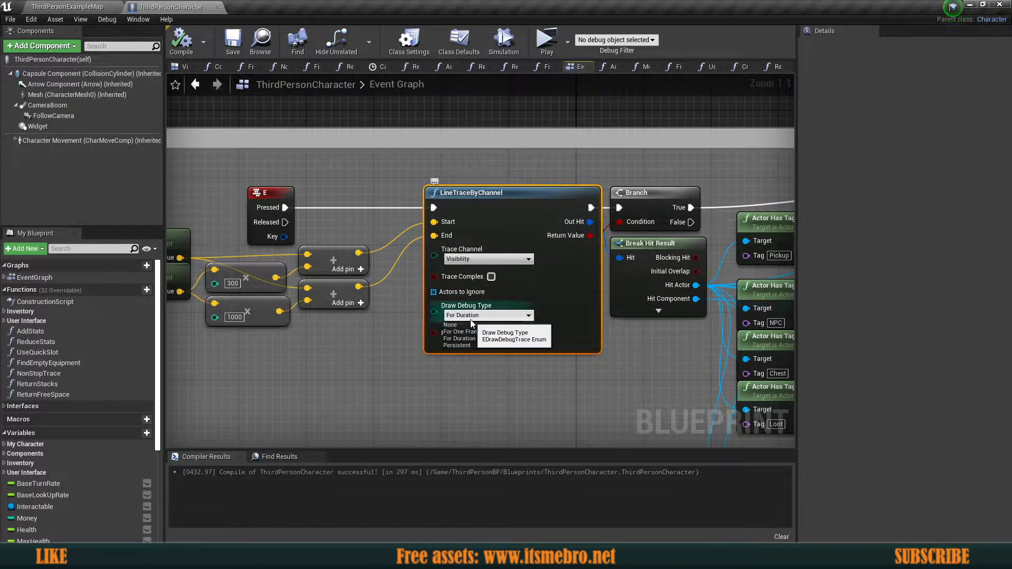
pyautogui.click(450, 325)
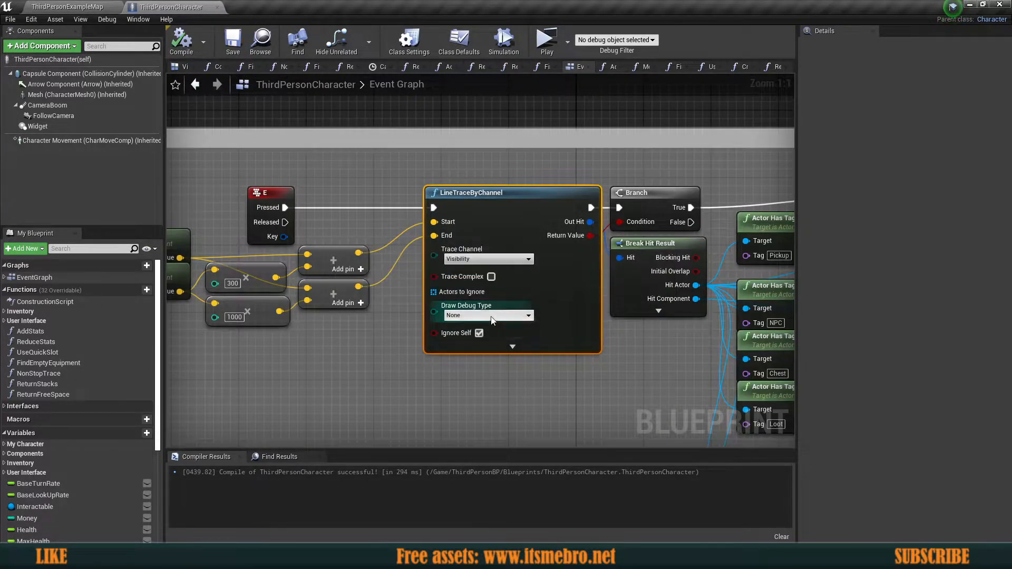
pyautogui.click(488, 315)
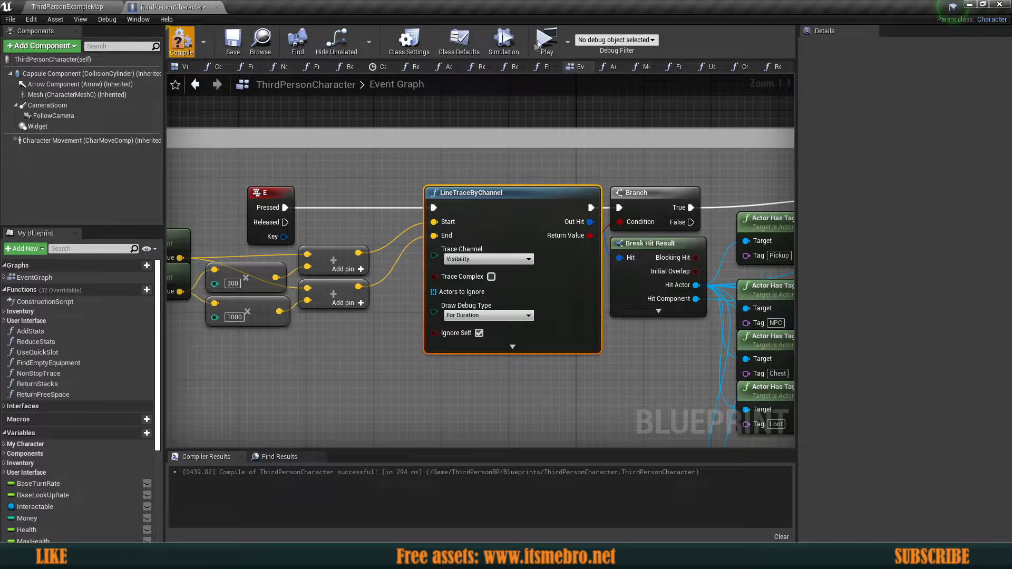
# - Compile the character blueprint, test-play and stop, then check the level map
pyautogui.click(547, 41)
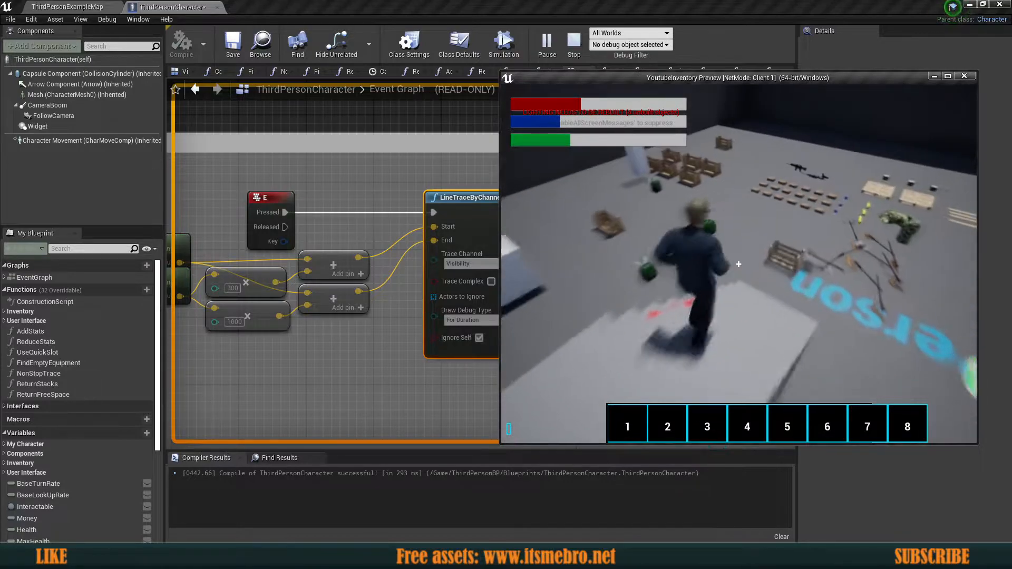
pyautogui.click(966, 75)
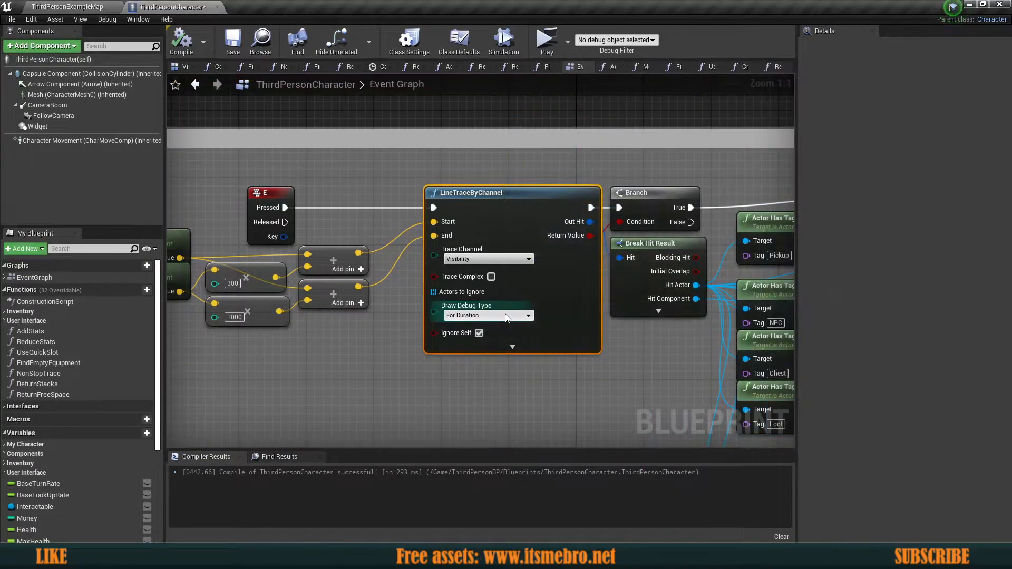
pyautogui.moveTo(528, 257)
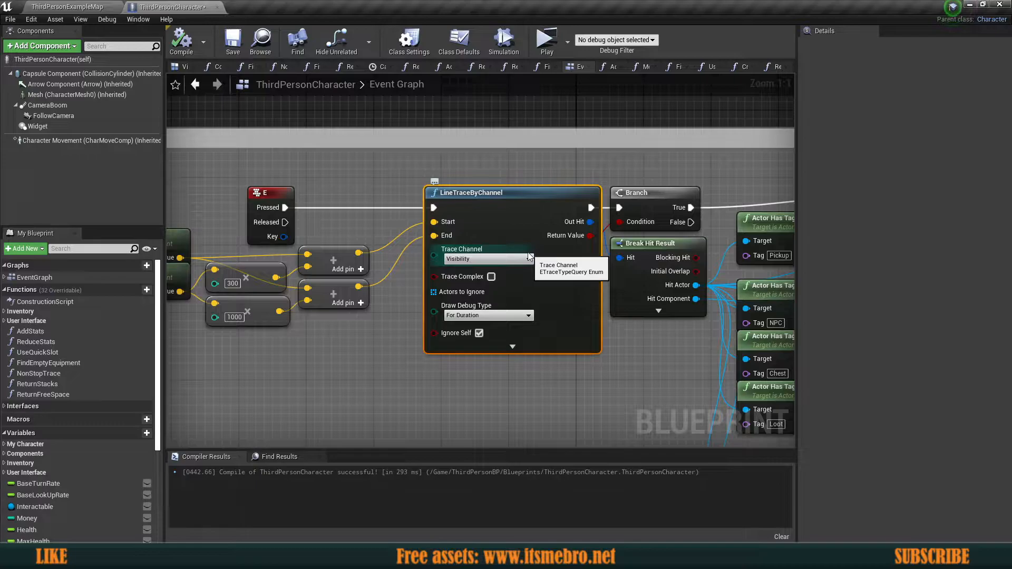
pyautogui.scroll(-3)
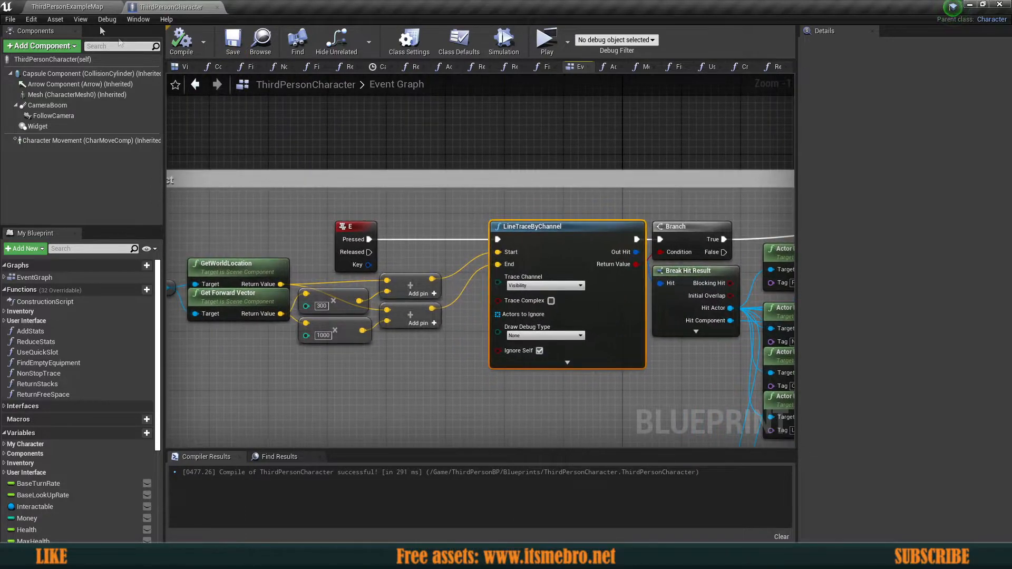
pyautogui.click(58, 7)
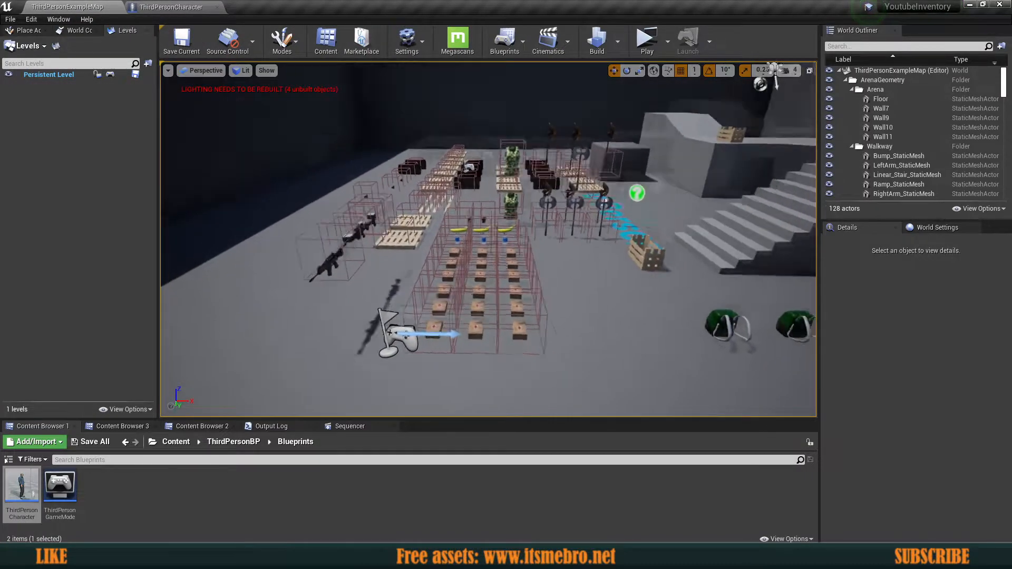
# - Back in ThirdPersonCharacter, set the trace's Draw Debug Type to For Duration
pyautogui.click(169, 7)
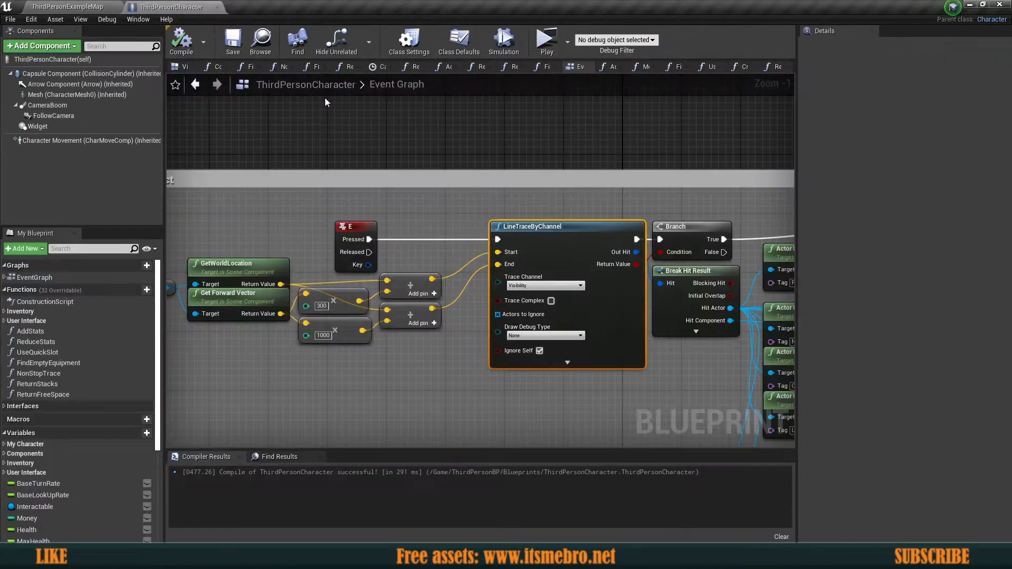
pyautogui.click(546, 336)
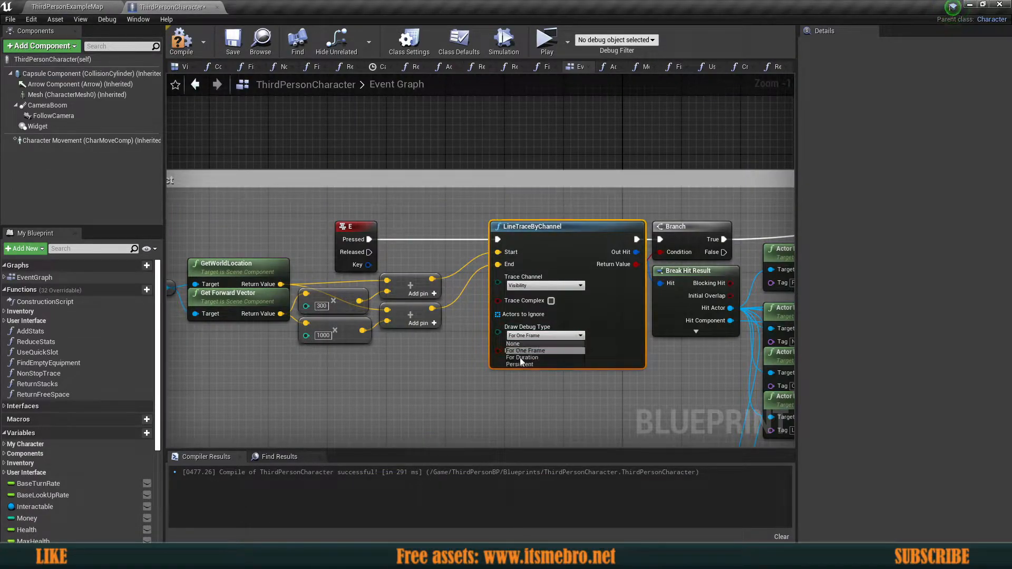
pyautogui.click(521, 358)
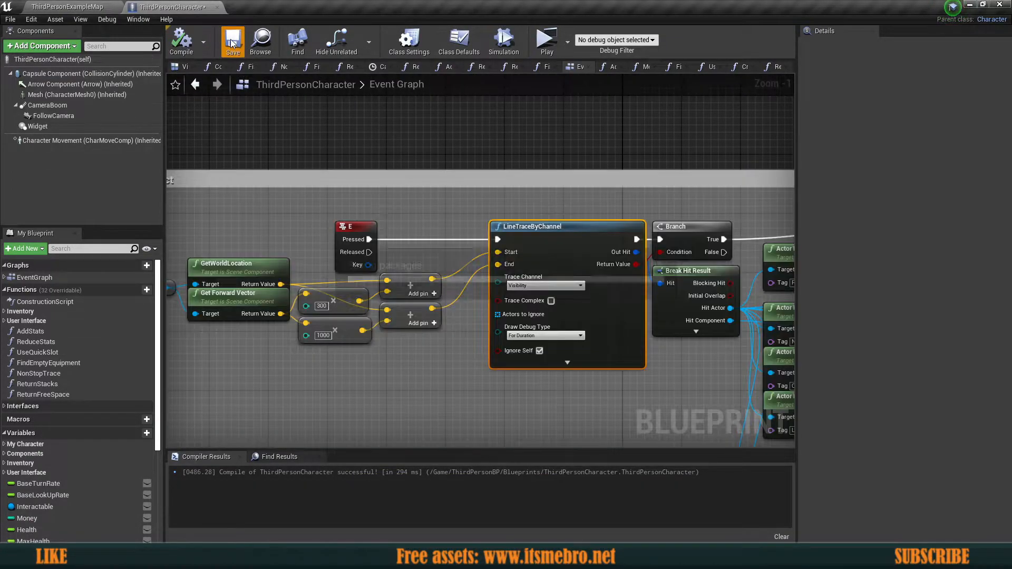
# - Save the ThirdPersonCharacter blueprint
pyautogui.click(547, 40)
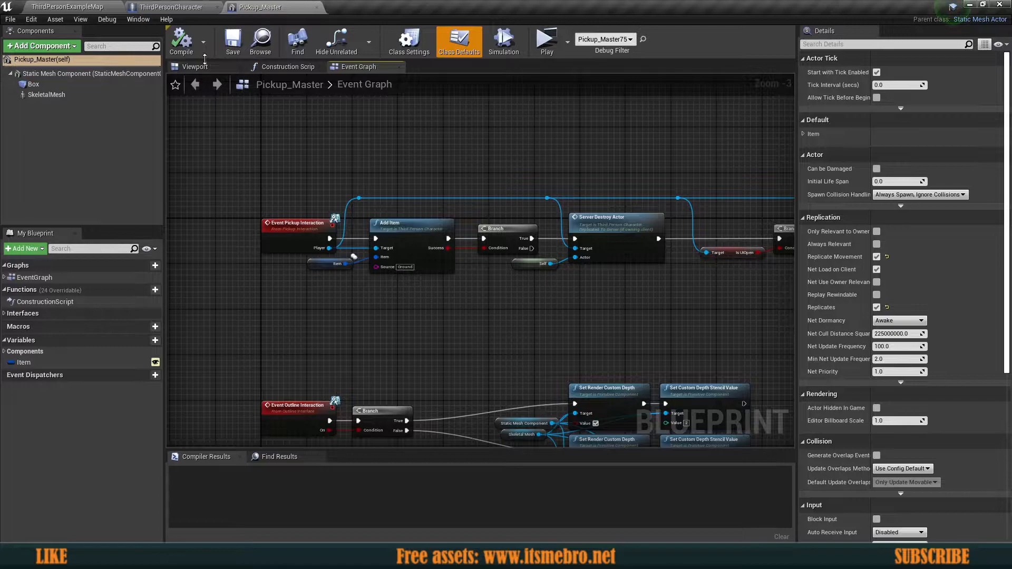
# - Set the pickup's Box collision preset to Custom with Collision Enabled at Query Only
pyautogui.click(195, 67)
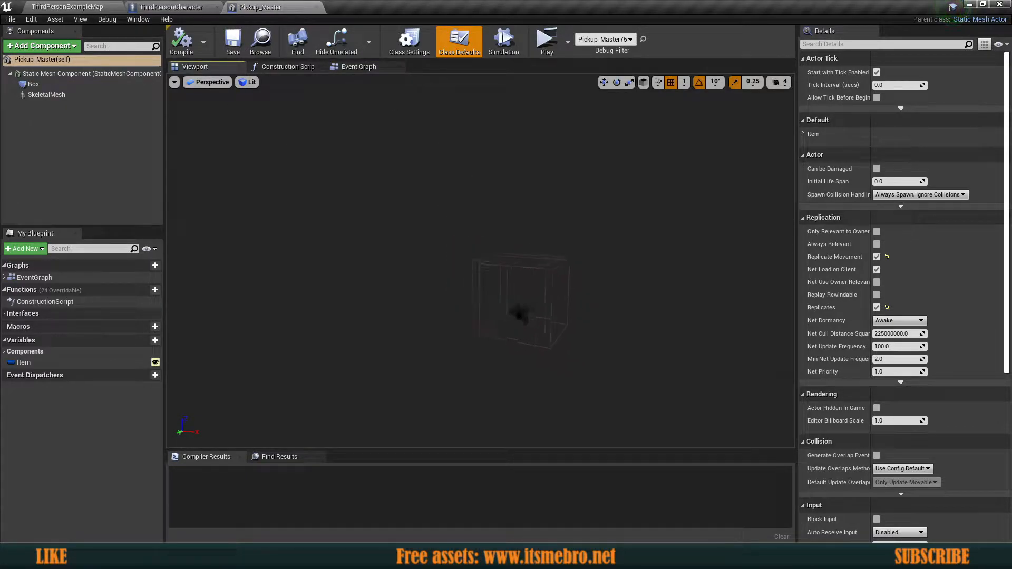
pyautogui.click(31, 84)
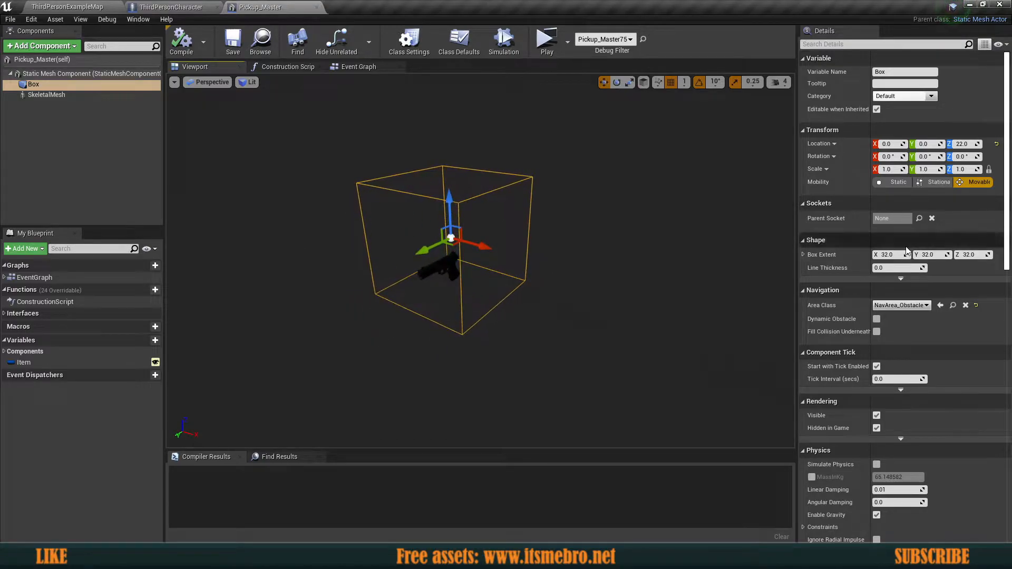
pyautogui.scroll(-3)
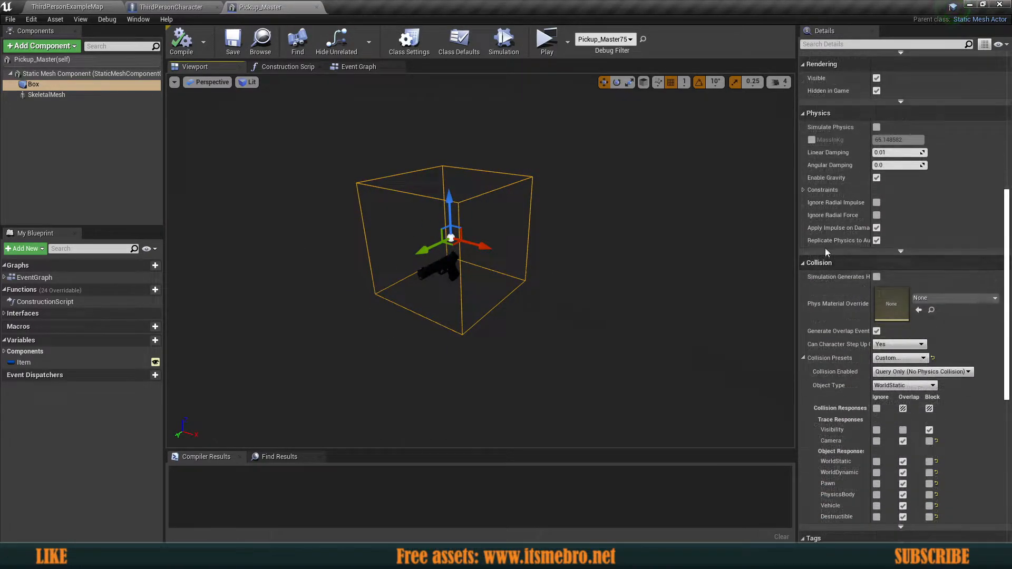
pyautogui.scroll(-3)
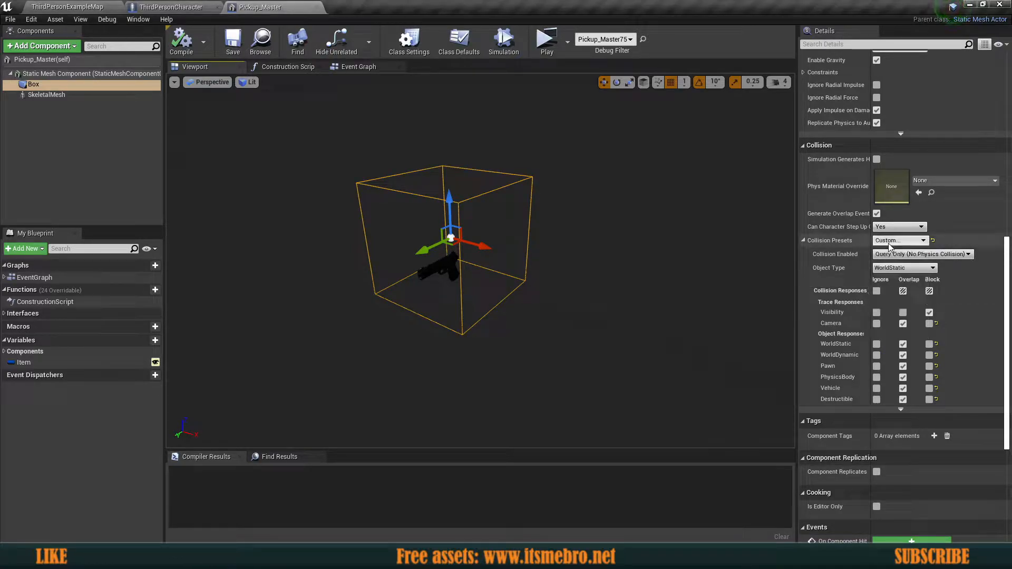
pyautogui.click(920, 241)
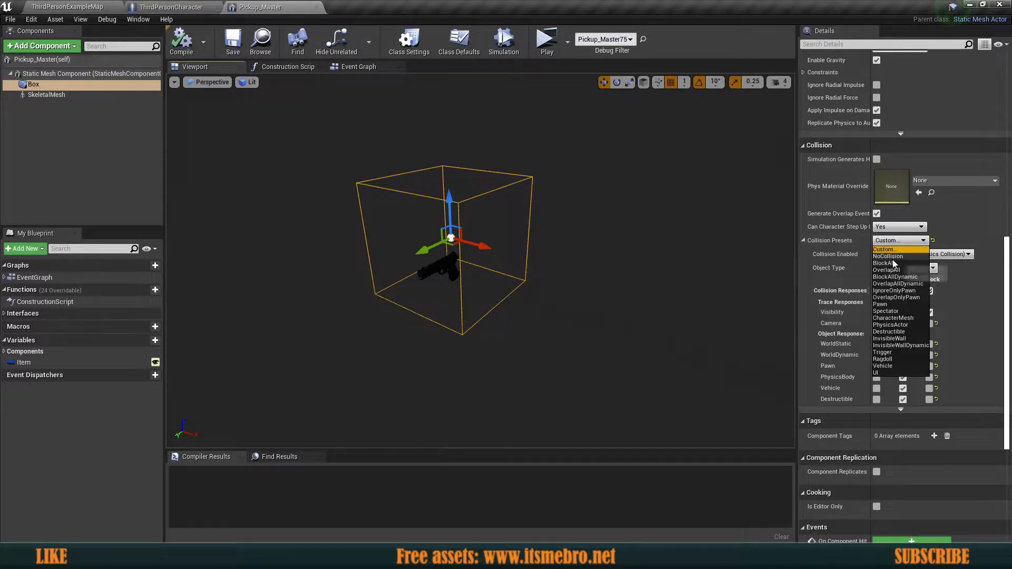
pyautogui.click(886, 270)
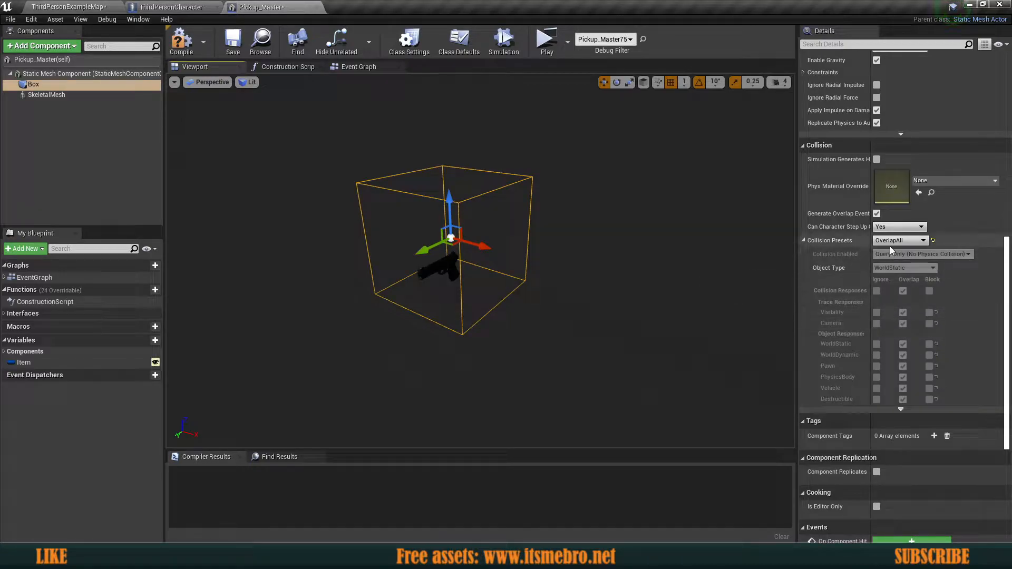
pyautogui.click(899, 241)
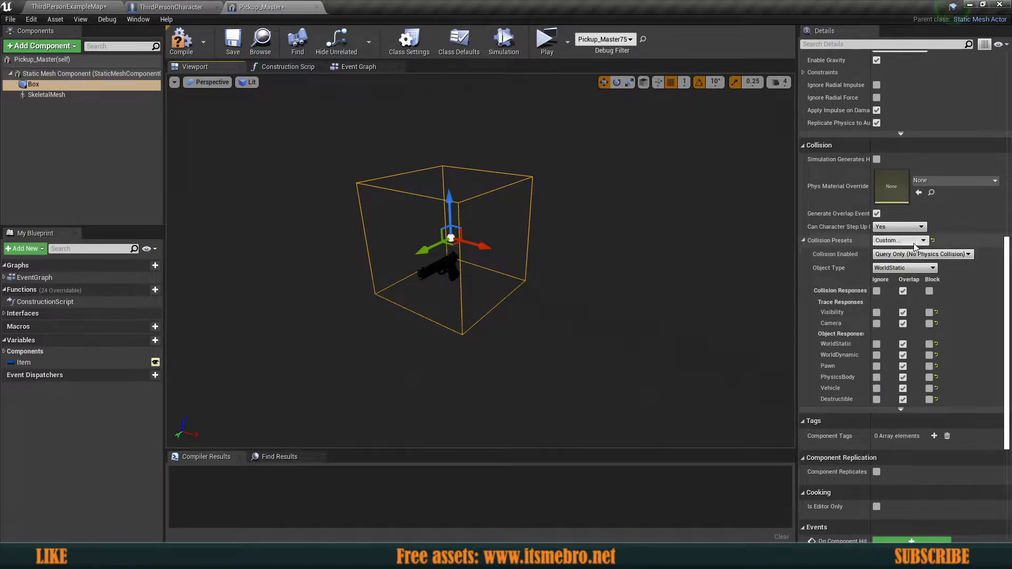
pyautogui.click(922, 254)
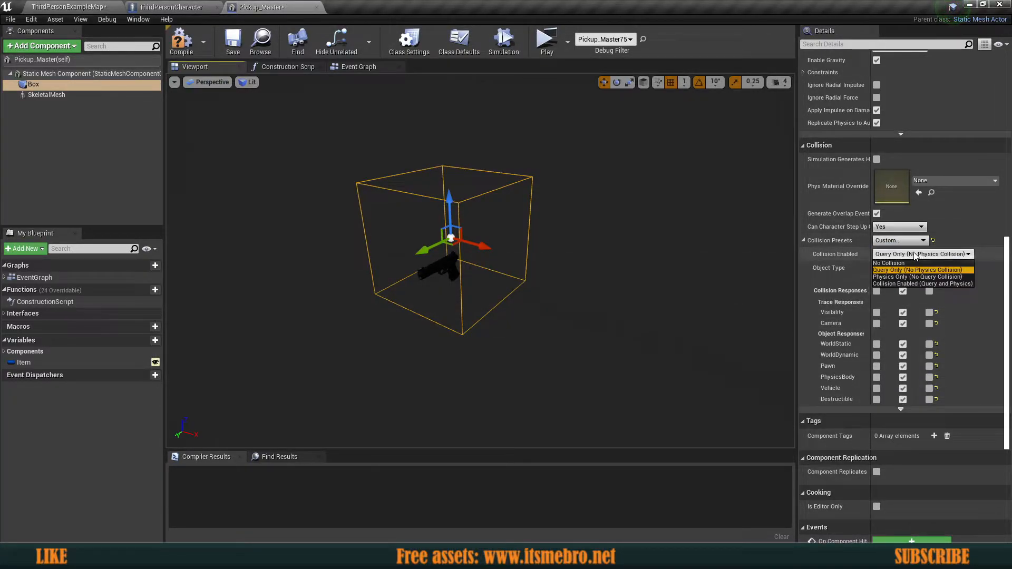
pyautogui.click(923, 270)
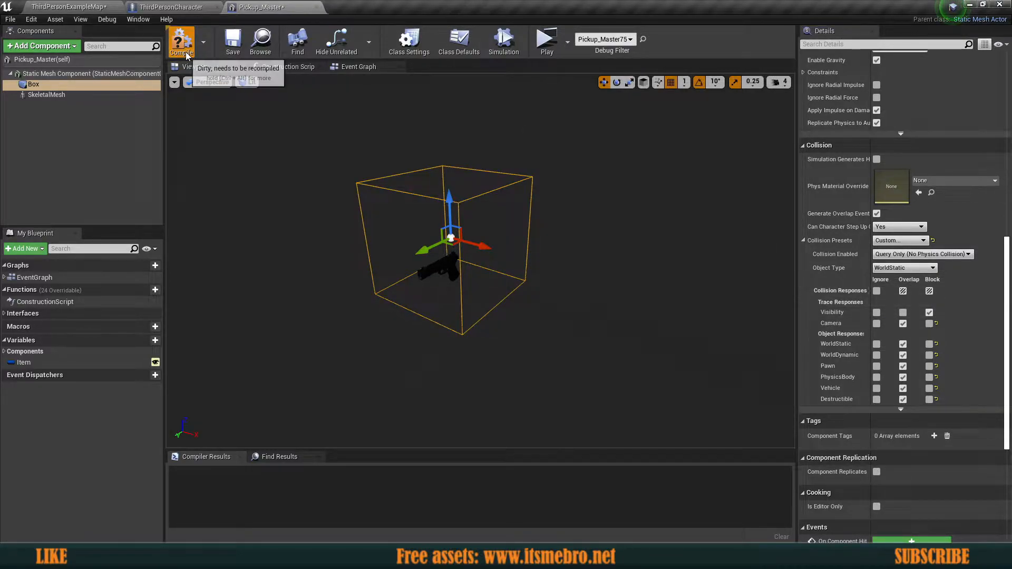
# - Compile Pickup_Master and check the LineTraceByChannel trace channel options
pyautogui.click(170, 8)
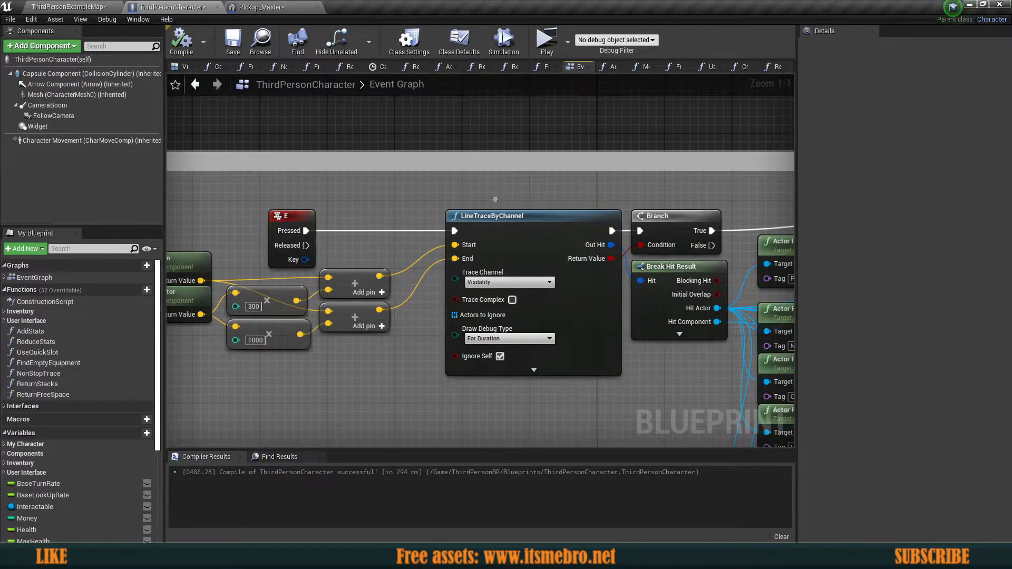
pyautogui.click(510, 282)
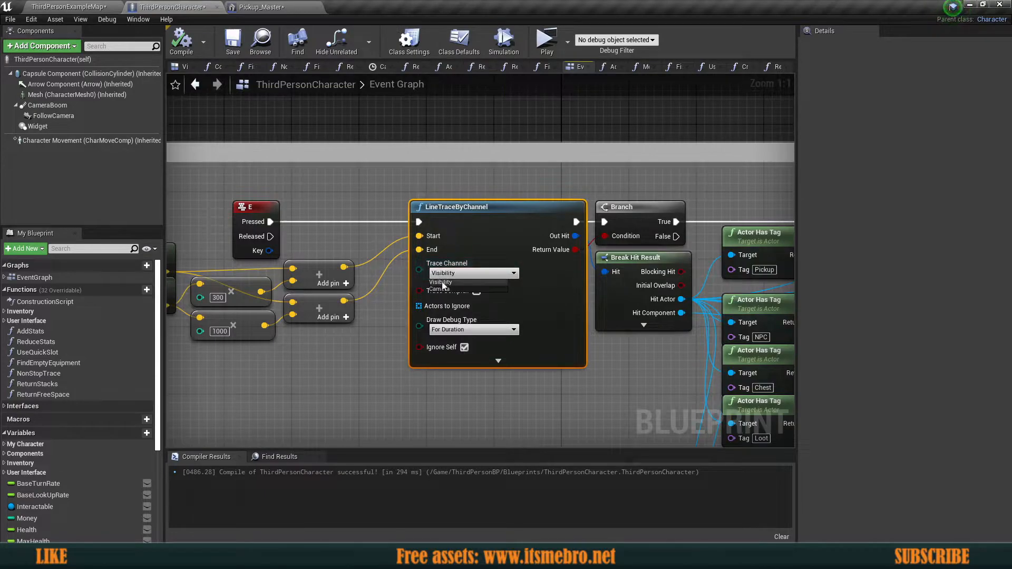
pyautogui.click(262, 7)
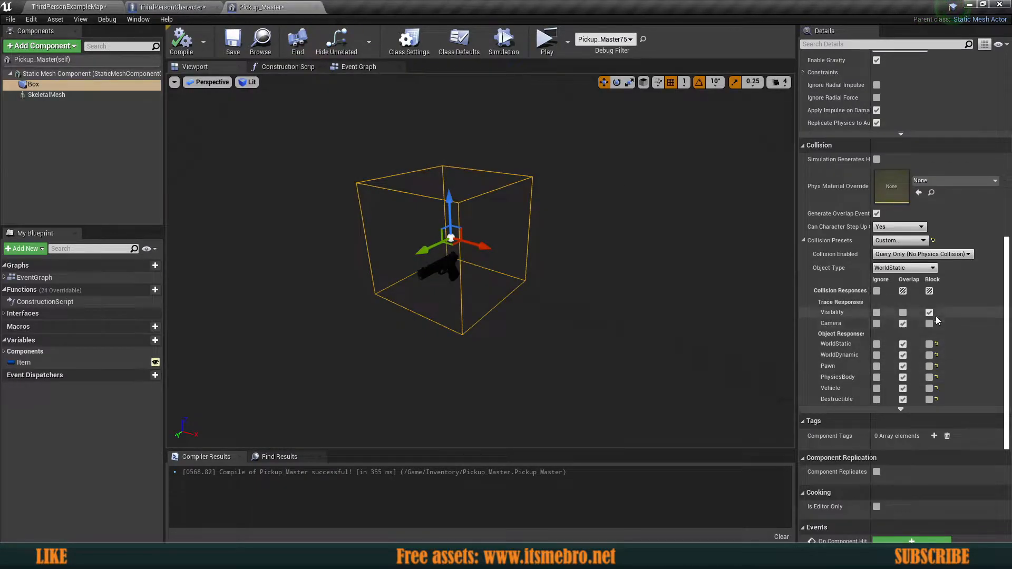
# - Set the Box's Visibility response back to Overlap, recompile, and return to the level map
pyautogui.click(929, 312)
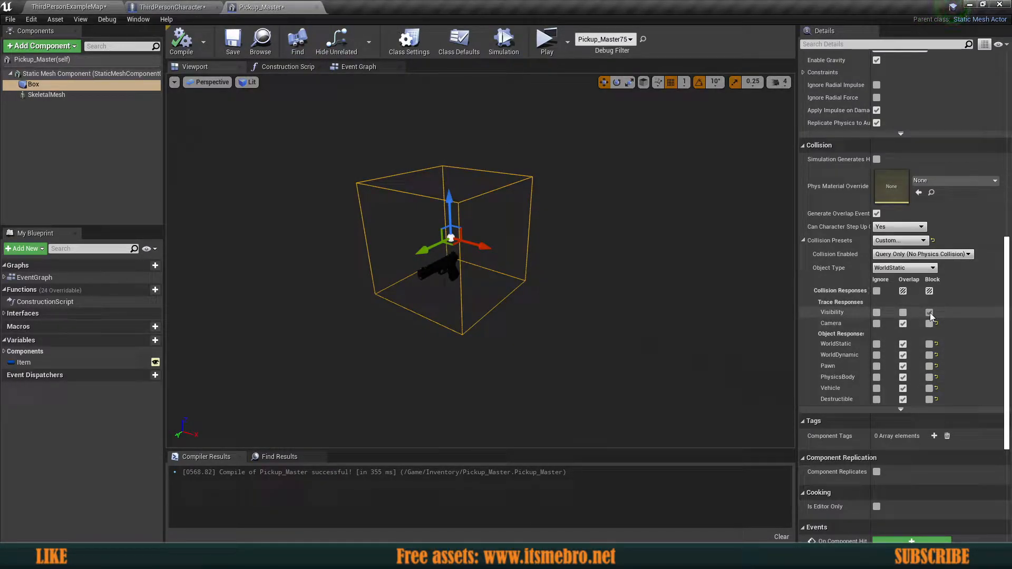
pyautogui.click(929, 312)
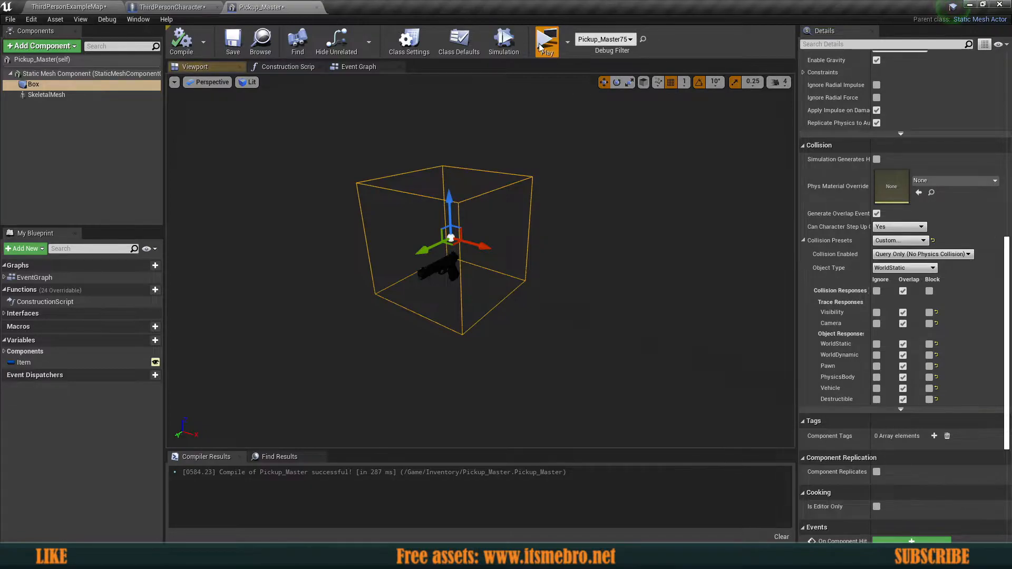
pyautogui.click(546, 41)
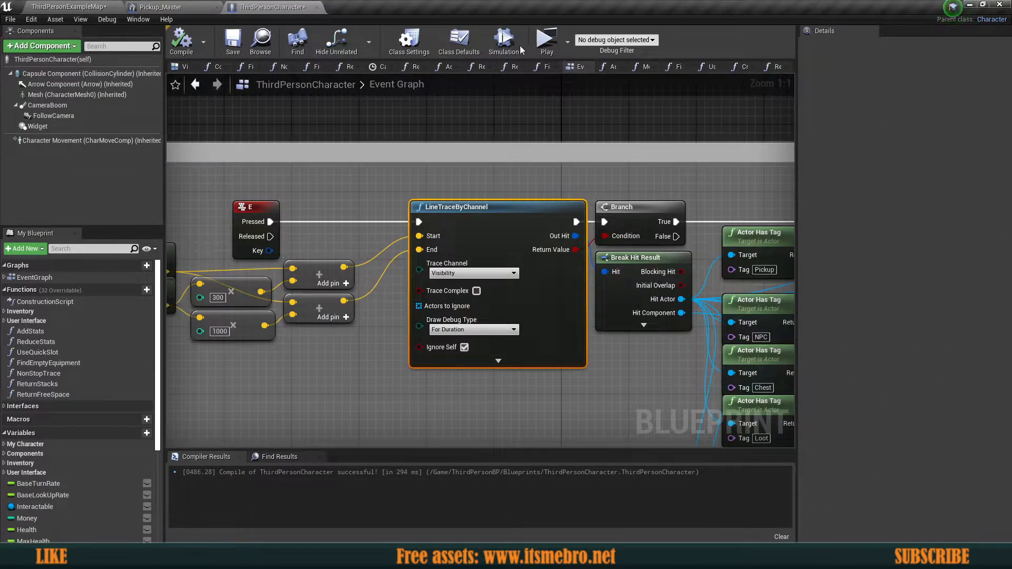
pyautogui.click(232, 41)
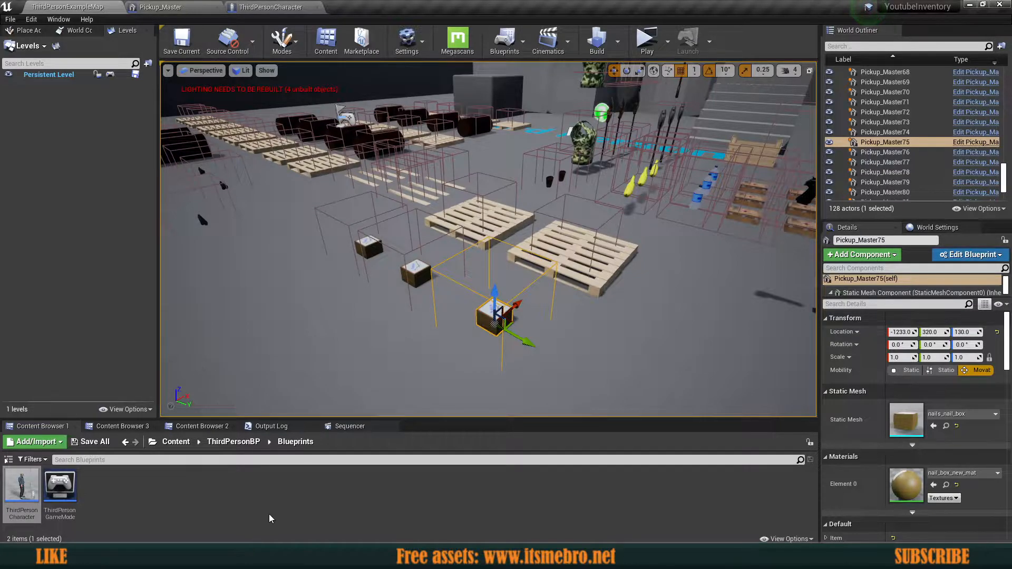
# - Open the S_Inventory structure from Content > Inventory > Structures
pyautogui.click(176, 442)
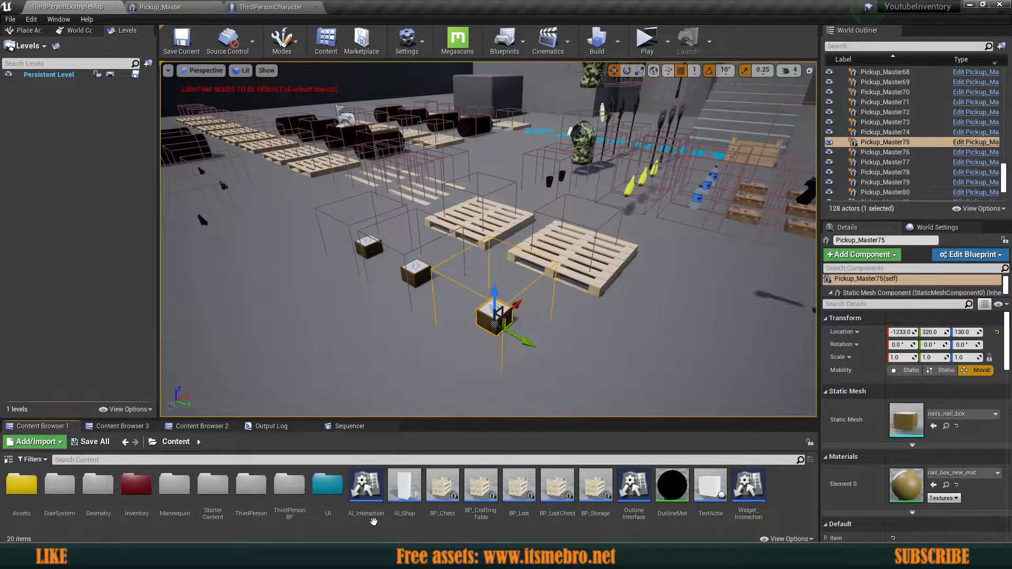
pyautogui.moveTo(365, 531)
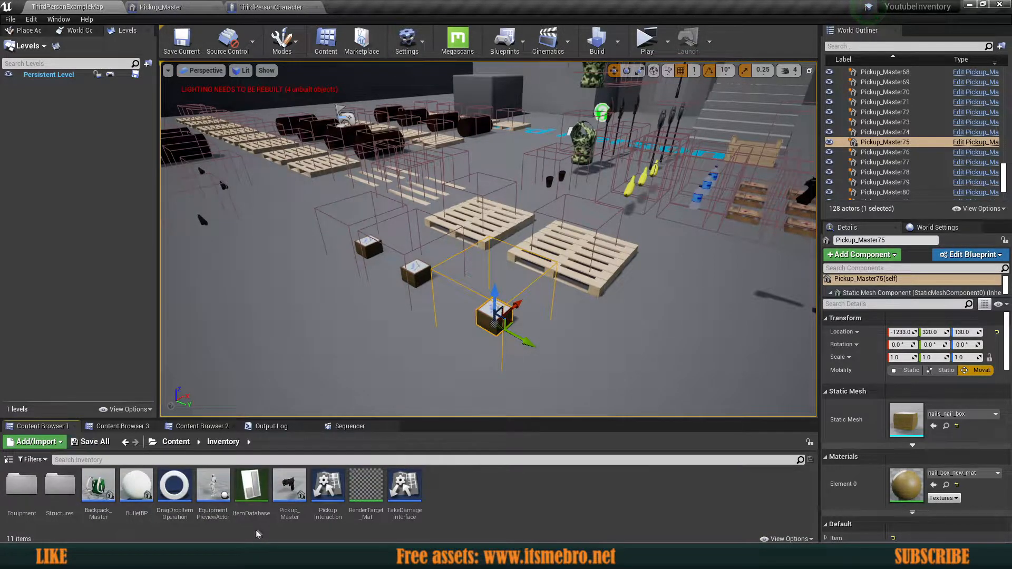
pyautogui.click(252, 484)
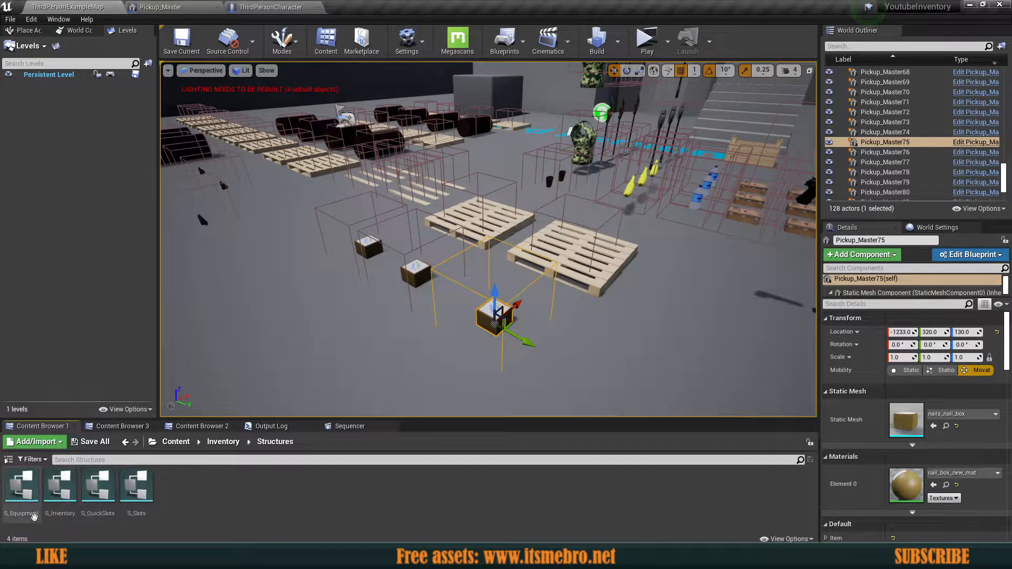
pyautogui.moveTo(147, 491)
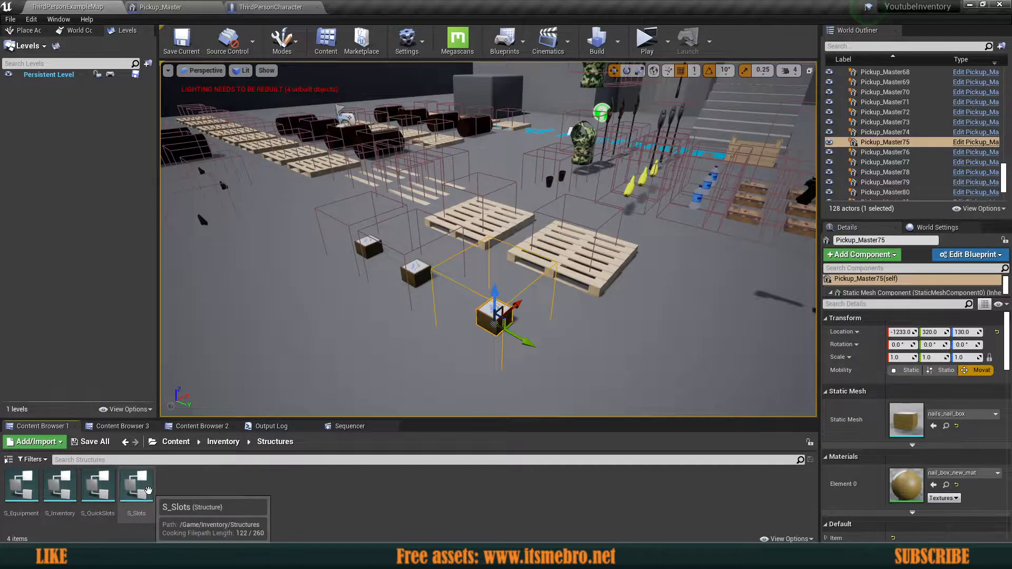
pyautogui.click(60, 485)
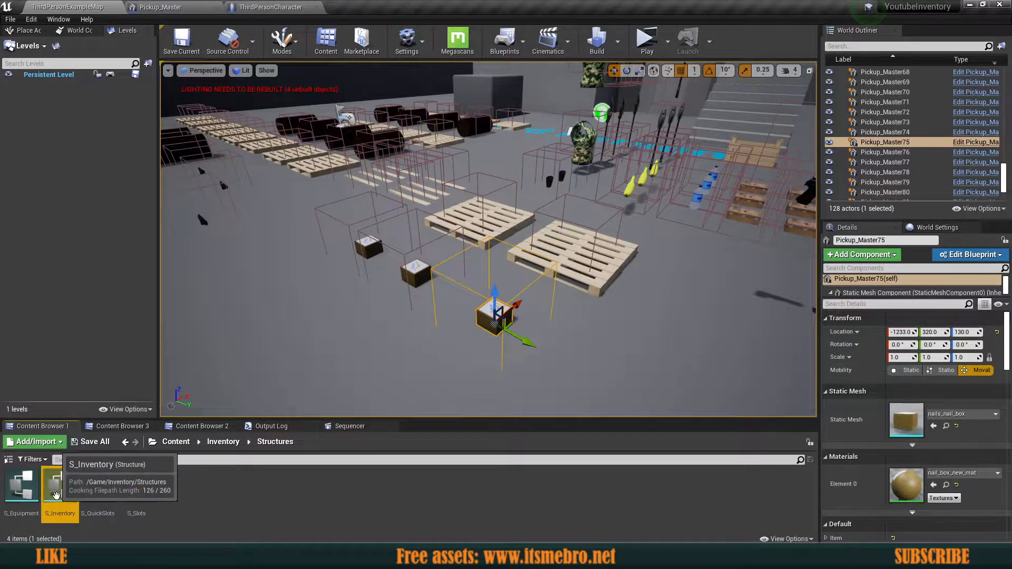
pyautogui.doubleClick(60, 485)
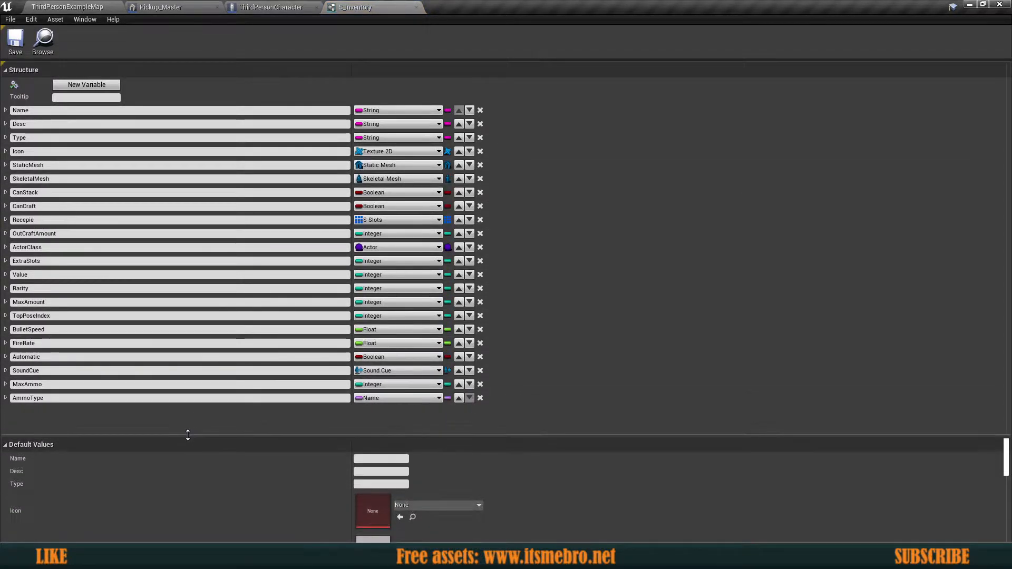
# - Add a variable named 'asfdasfgdas' to S_Inventory and close the structure editor
pyautogui.click(86, 85)
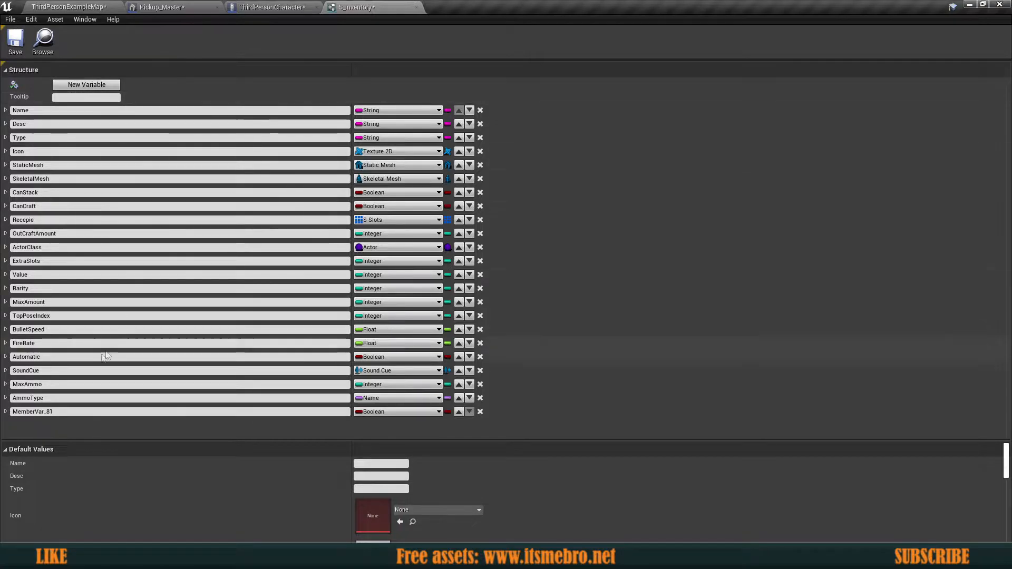
pyautogui.write('asfdasfgdasf')
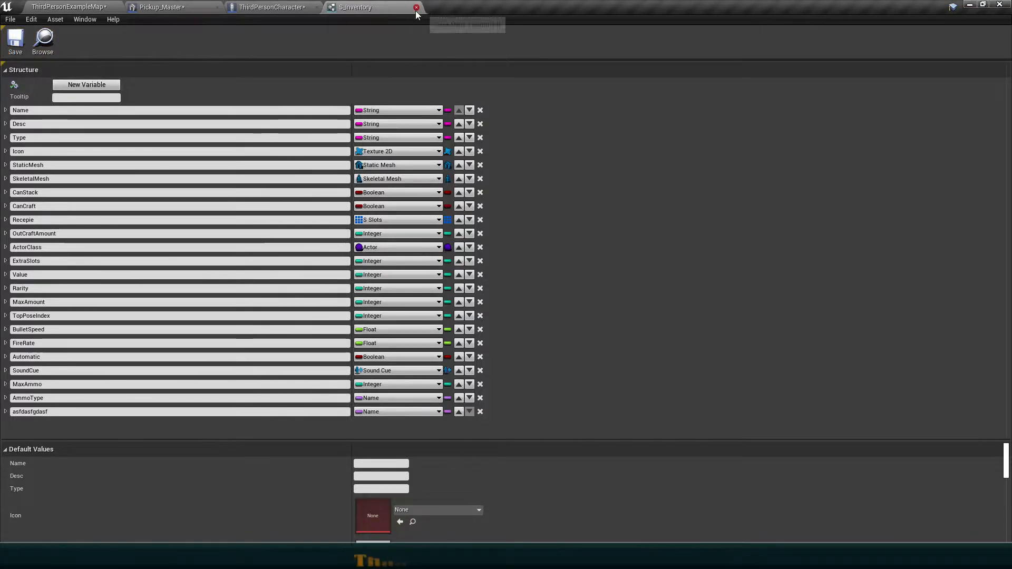
pyautogui.click(412, 8)
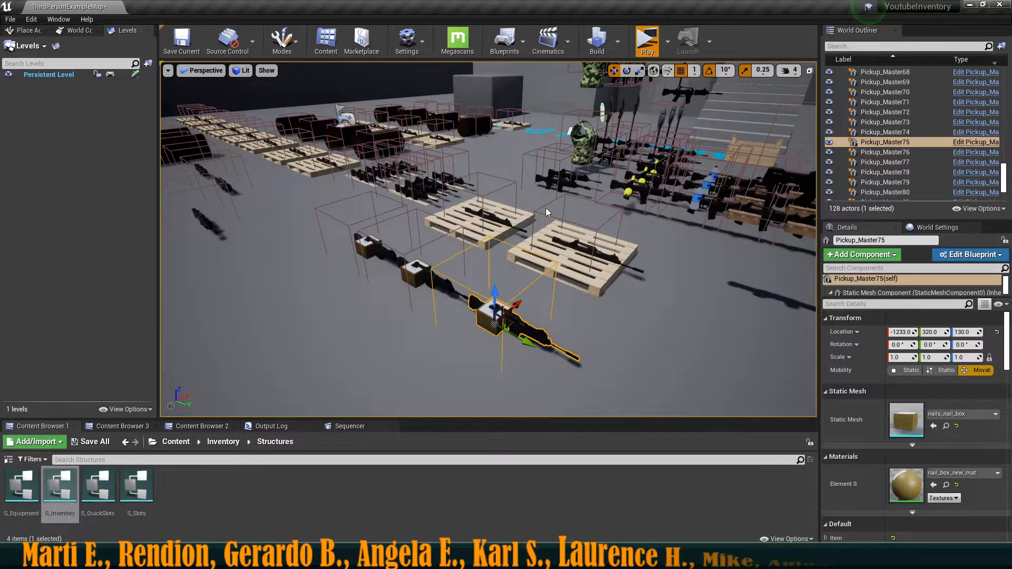
pyautogui.click(648, 38)
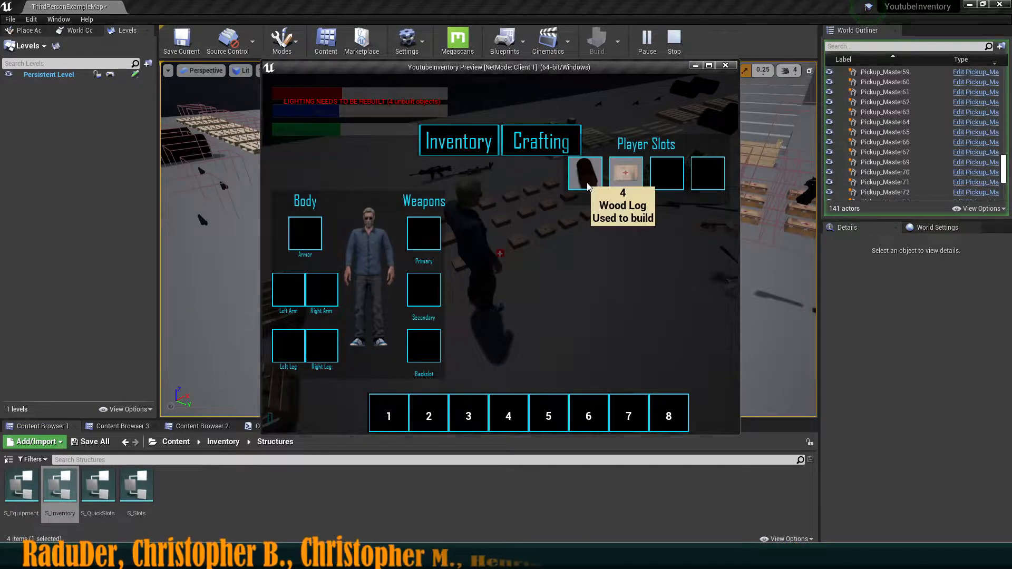
pyautogui.moveTo(626, 182)
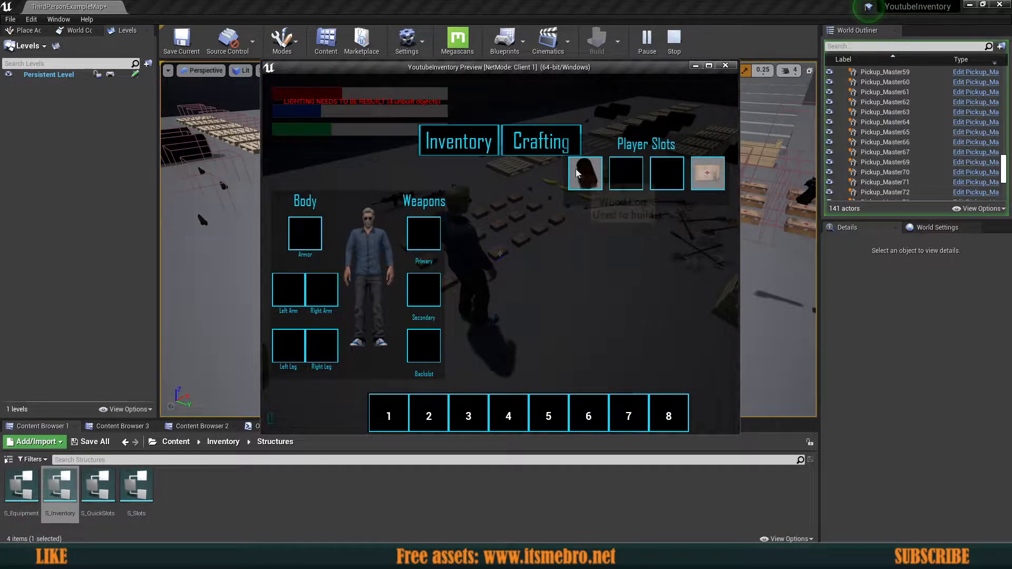
pyautogui.moveTo(595, 182)
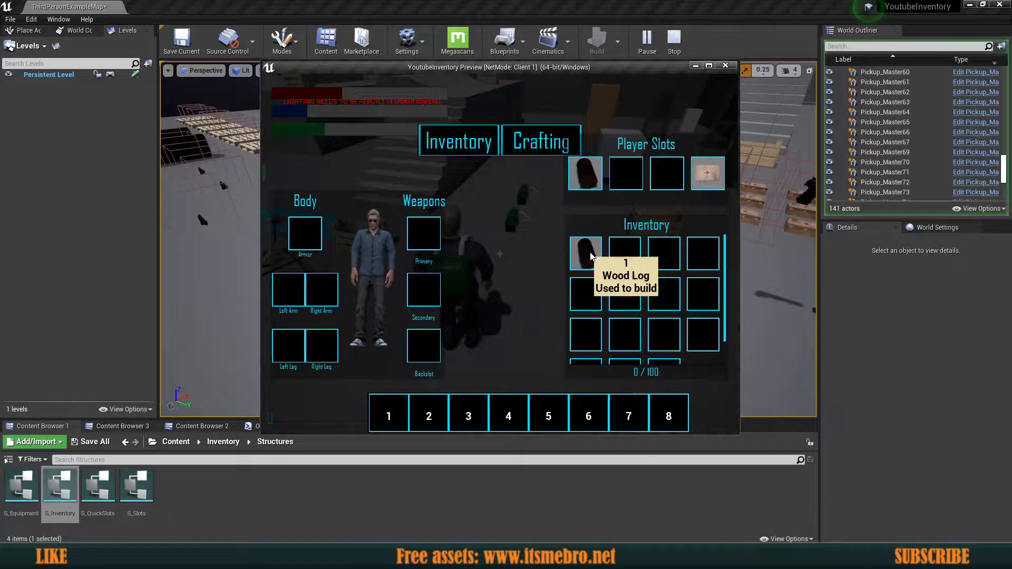
pyautogui.click(725, 66)
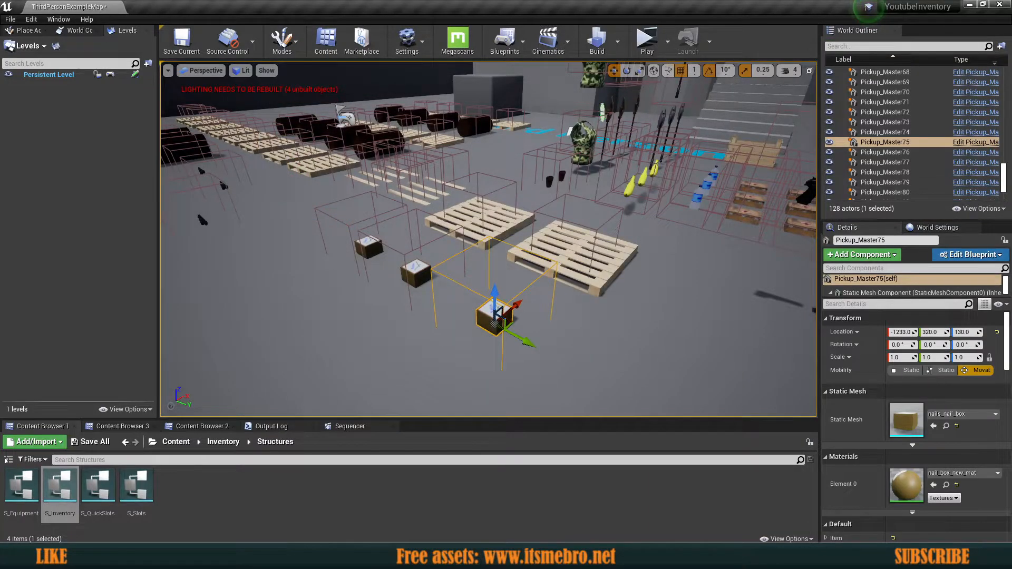
# - Open the UI_PlayerSlot, UI_ItemData and UI_EquipmentSlot widgets from the UI folder
pyautogui.click(175, 441)
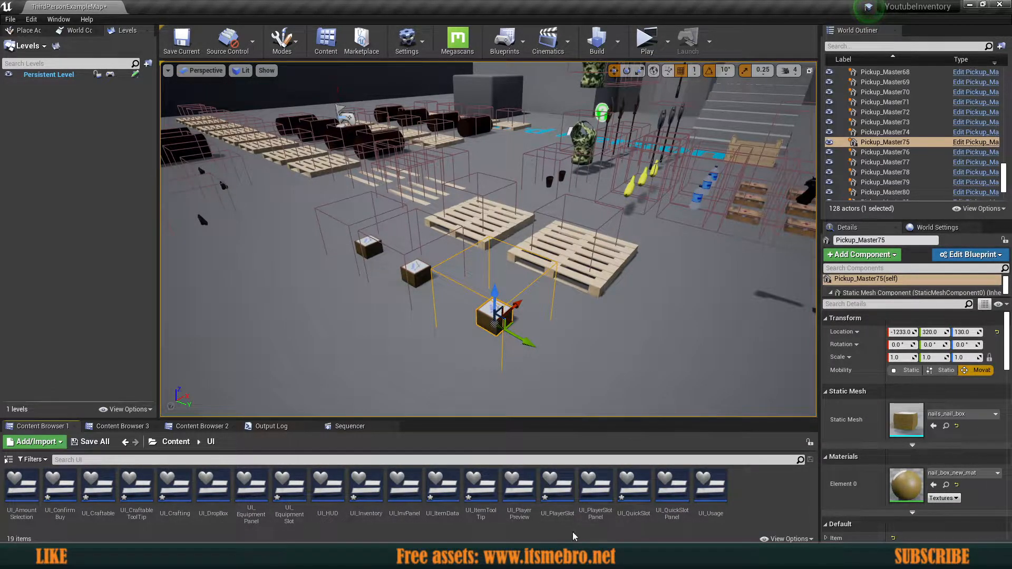
pyautogui.click(558, 486)
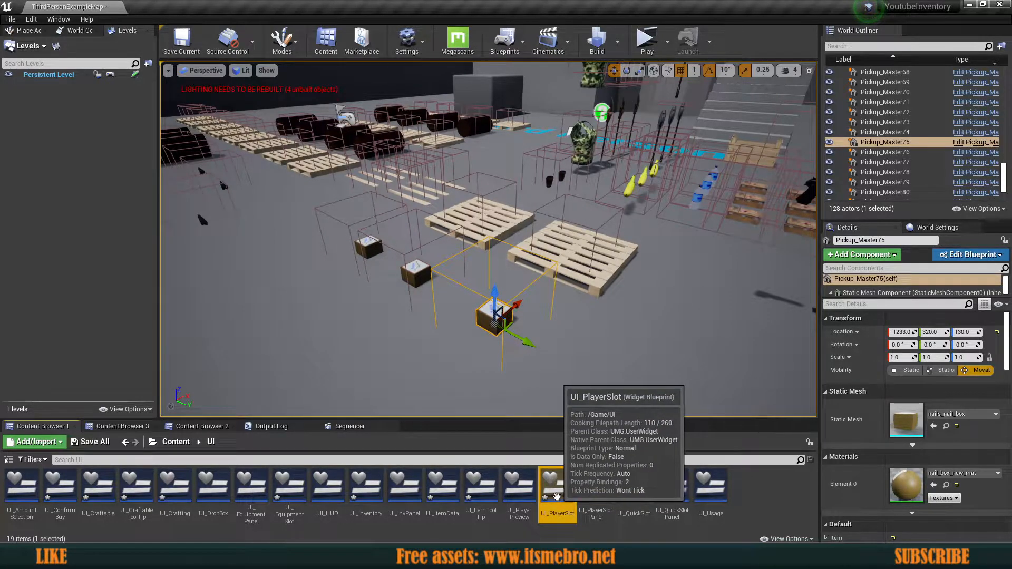
pyautogui.click(442, 485)
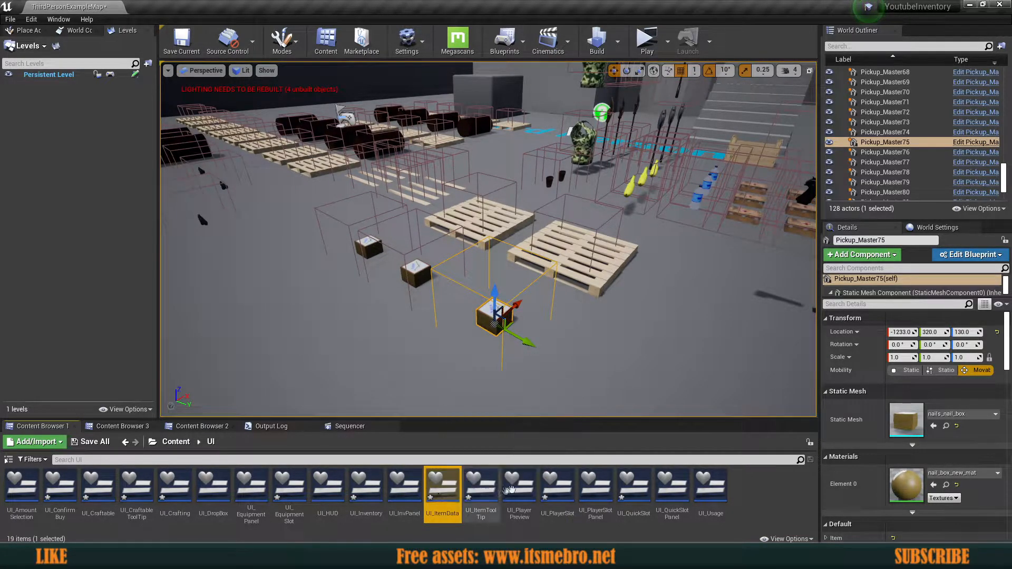
pyautogui.doubleClick(557, 487)
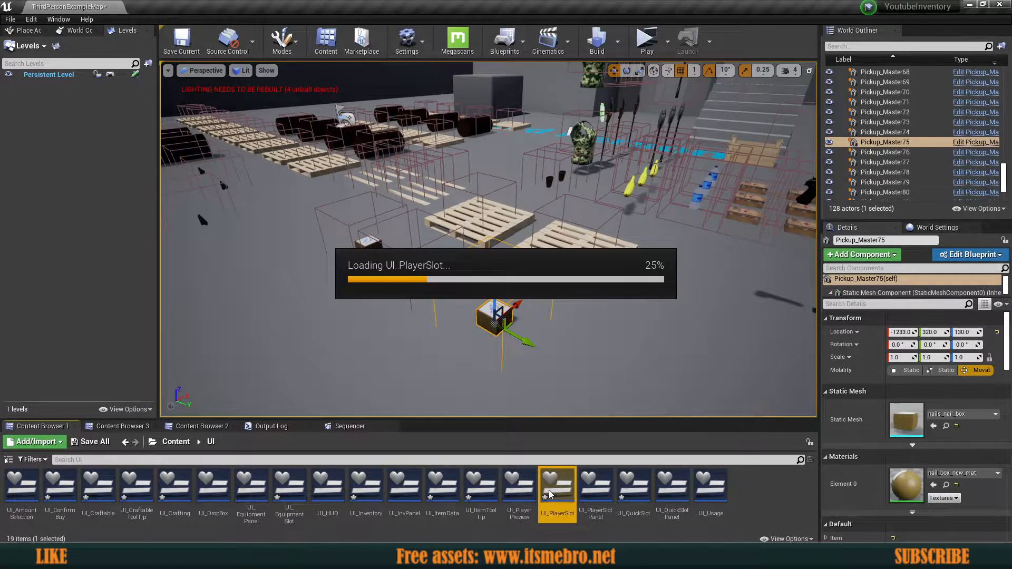
pyautogui.doubleClick(557, 486)
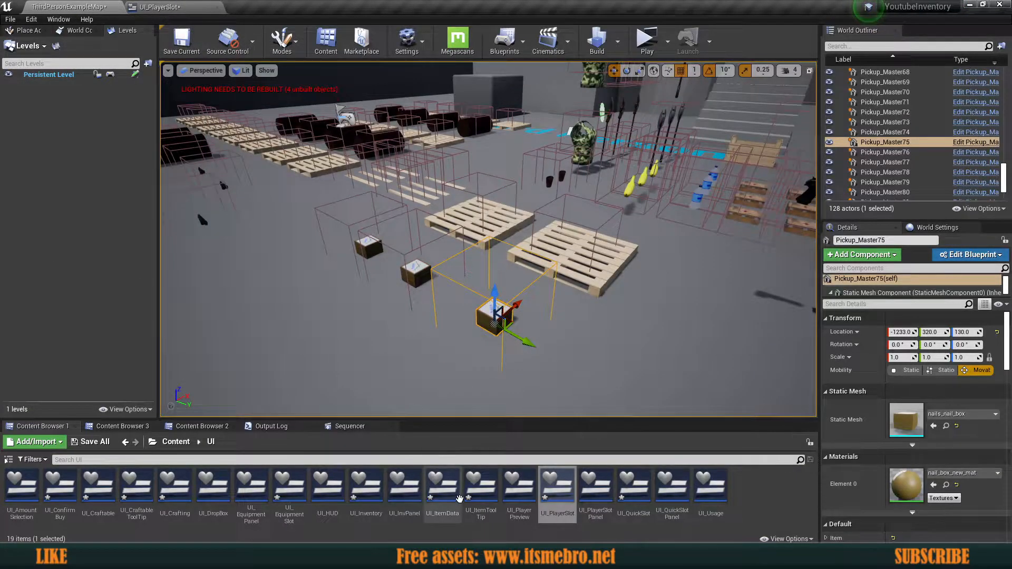
pyautogui.doubleClick(443, 484)
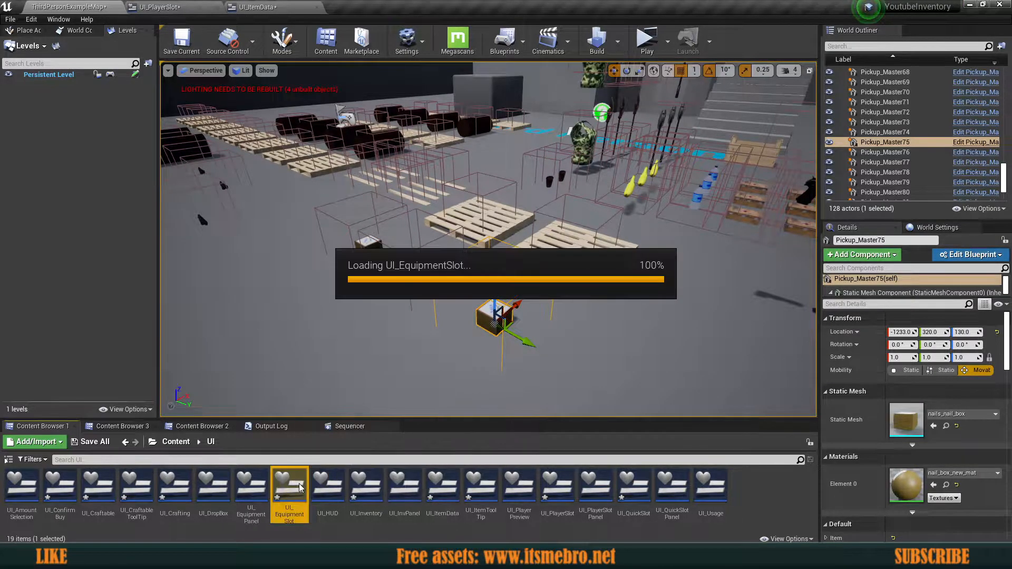
pyautogui.doubleClick(289, 486)
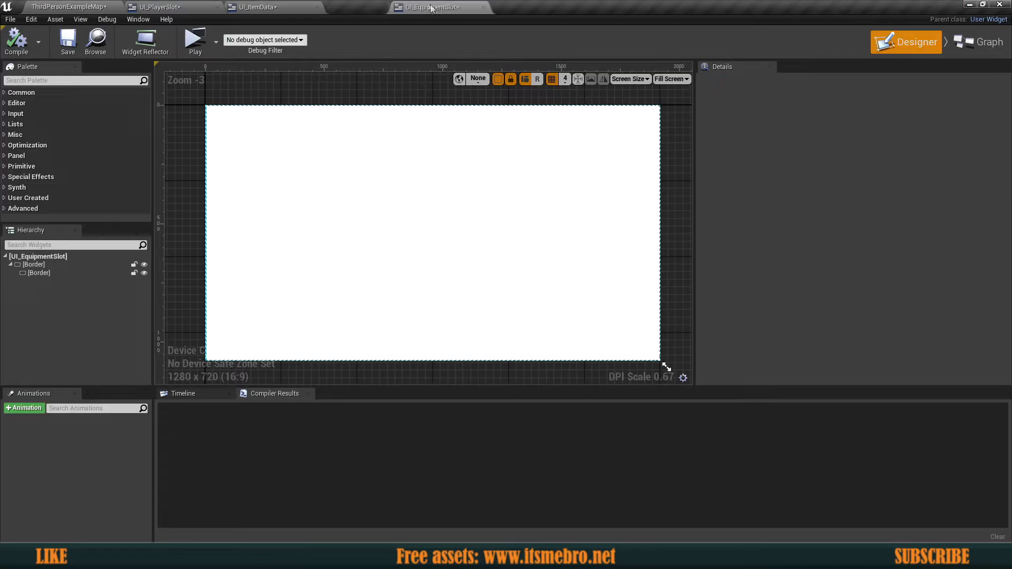
# - Reconnect the Item pin to the operation's Item input in UI_PlayerSlot and save it
pyautogui.click(152, 7)
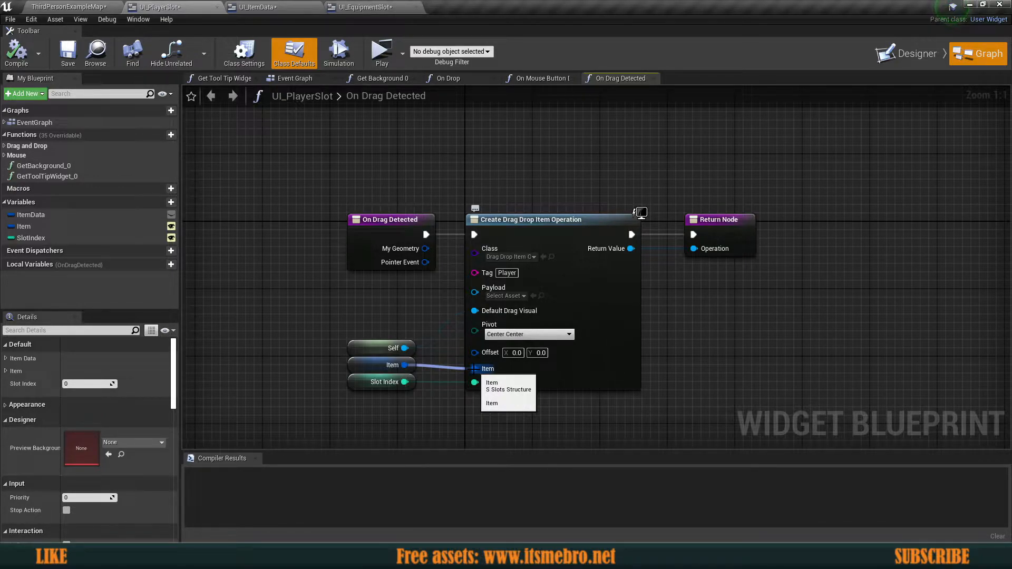
pyautogui.click(8, 19)
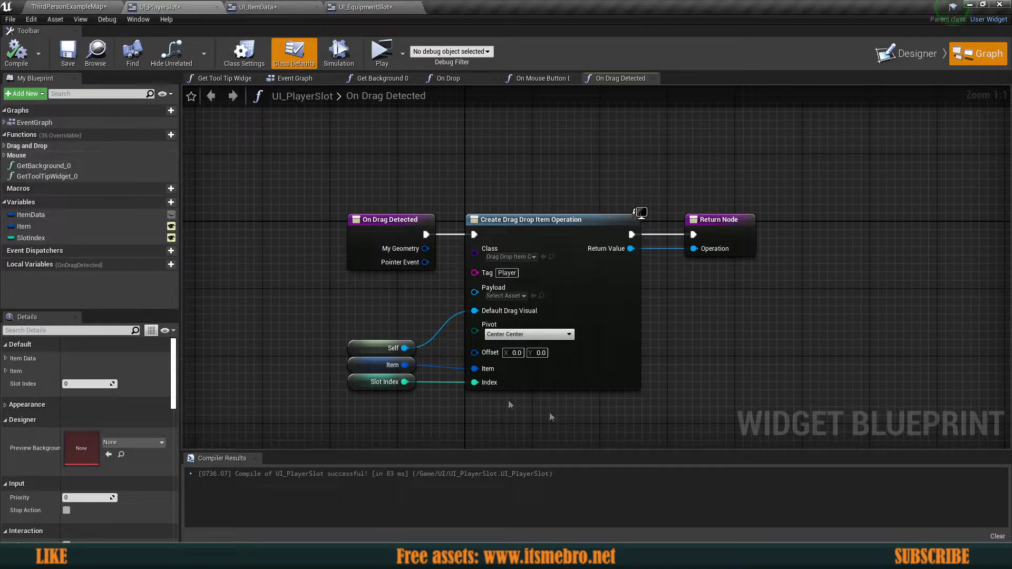
pyautogui.click(67, 52)
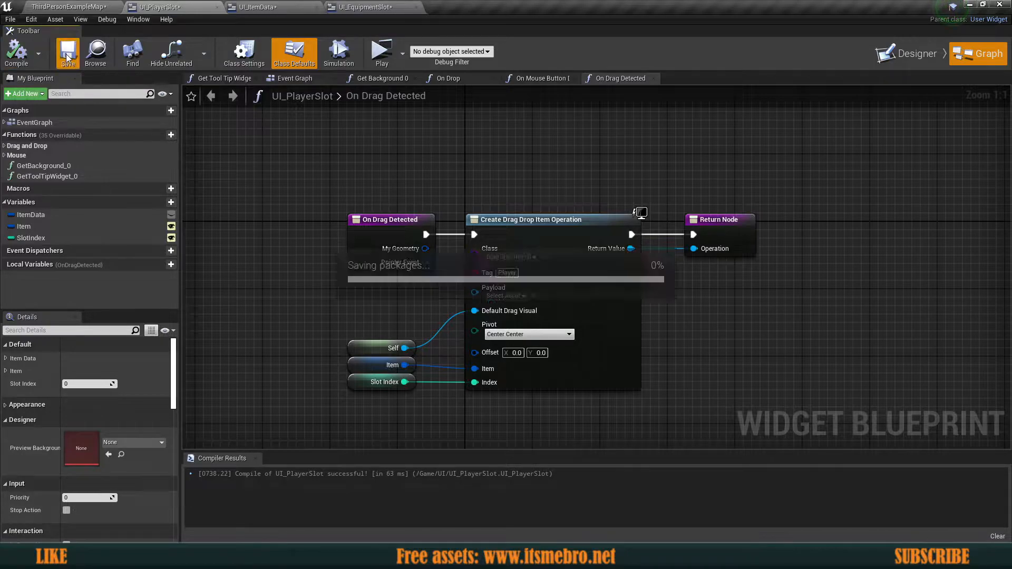
# - Refresh all nodes and compile UI_ItemData, compile UI_EquipmentSlot, then return to the level
pyautogui.click(270, 7)
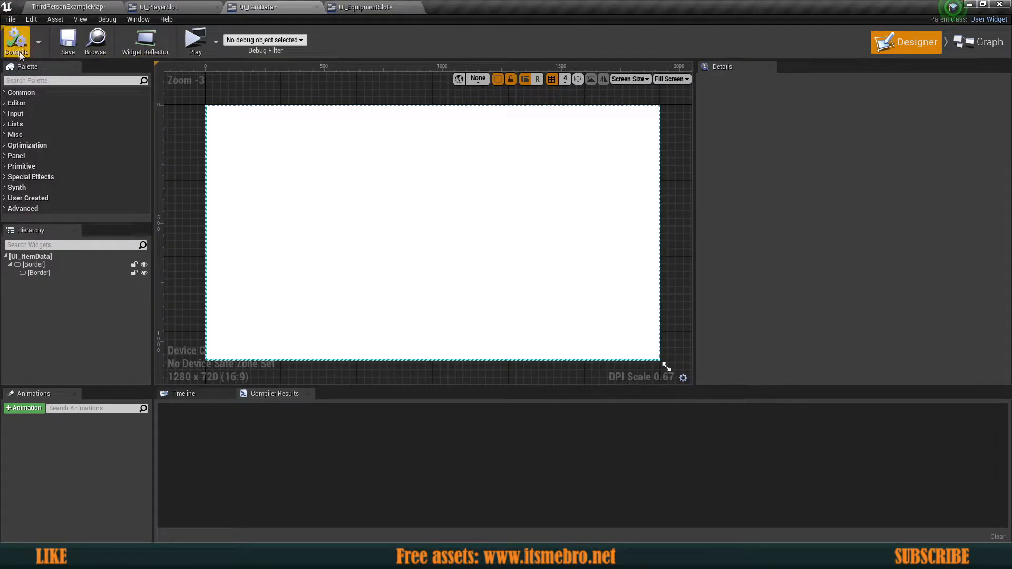
pyautogui.click(8, 19)
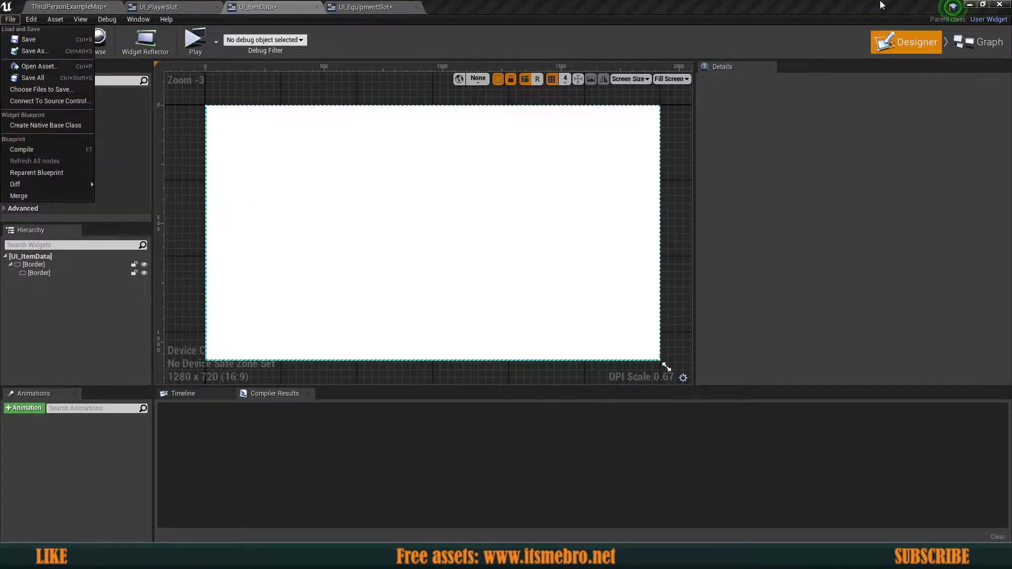
pyautogui.click(988, 53)
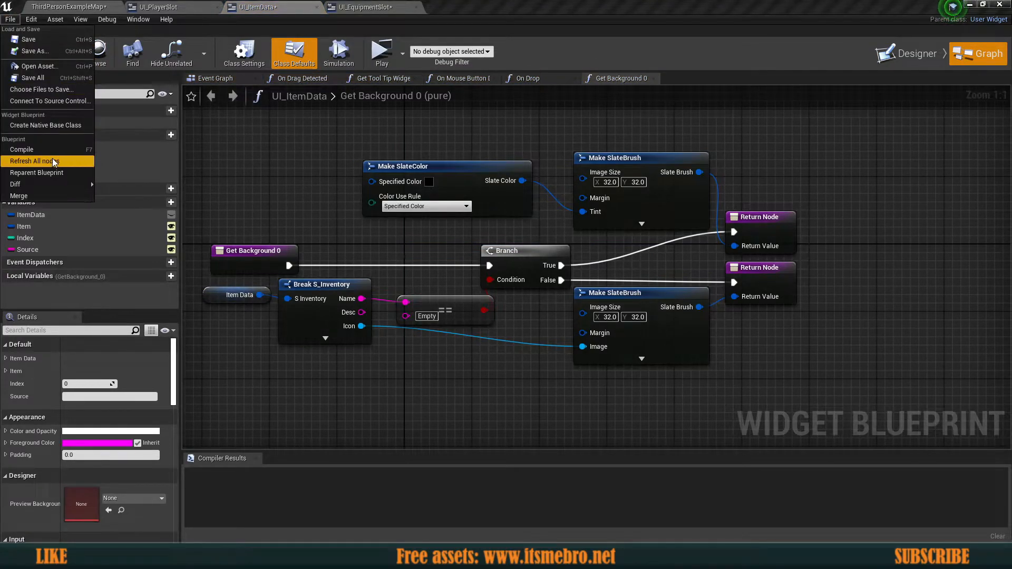
pyautogui.click(22, 149)
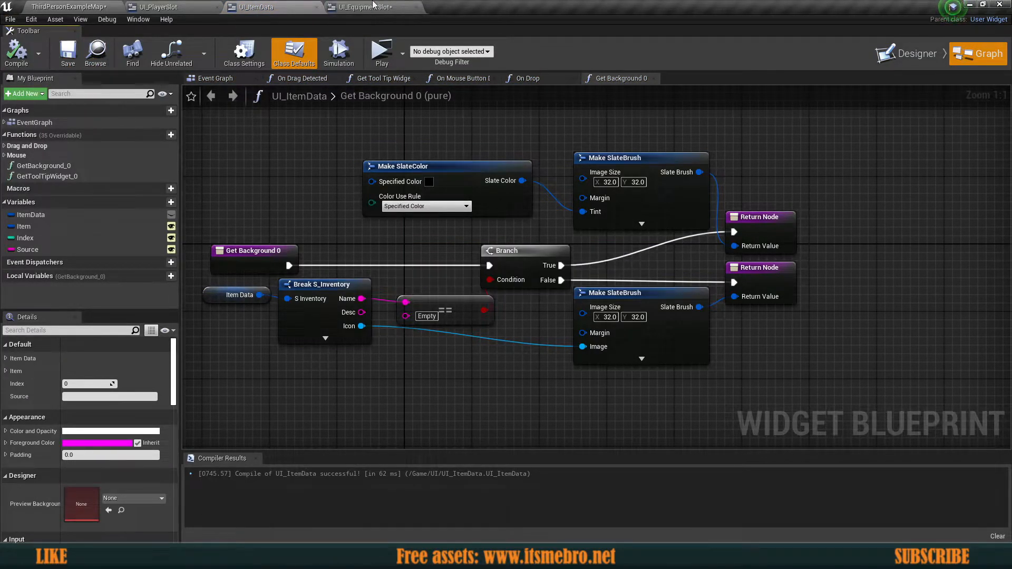
pyautogui.click(9, 19)
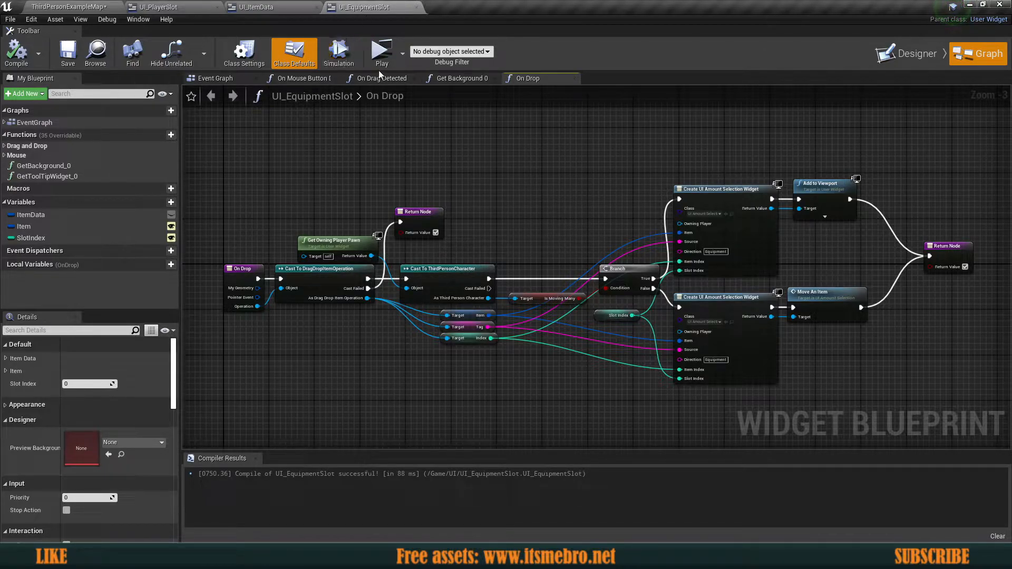
pyautogui.click(381, 78)
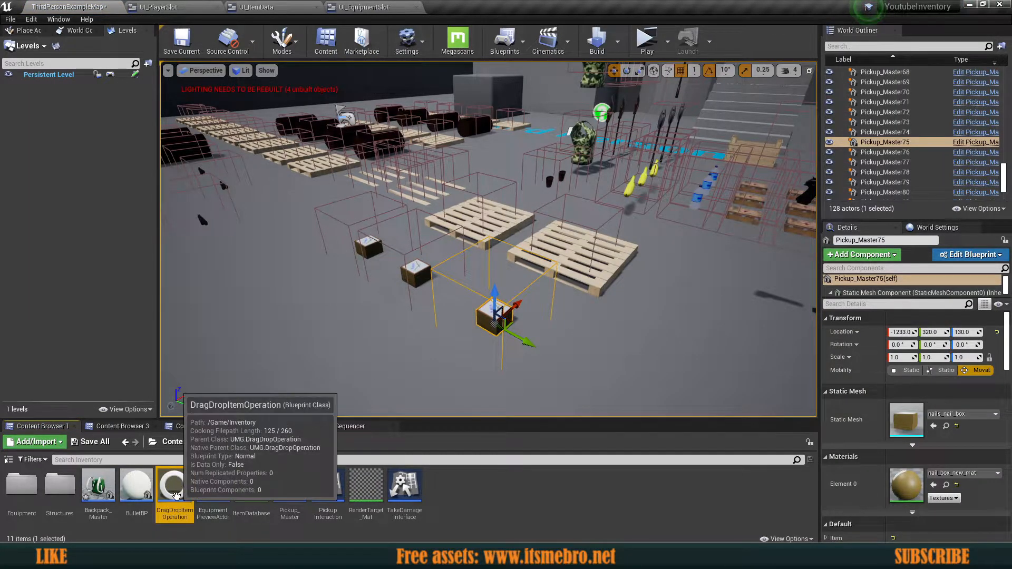
# - Compile and save DragDropItemOperation, then open the S_Slots structure asset
pyautogui.doubleClick(174, 485)
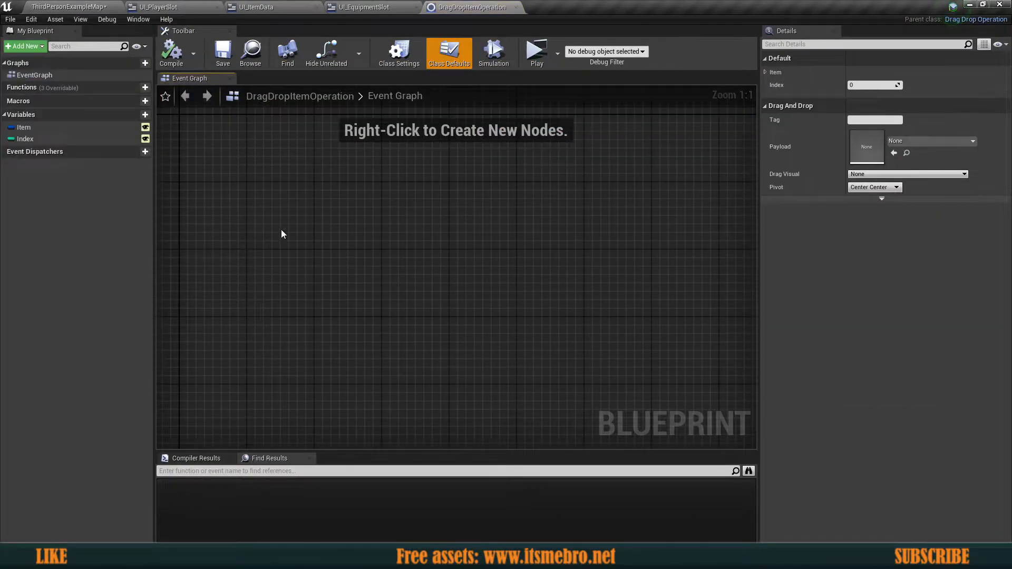
pyautogui.click(9, 20)
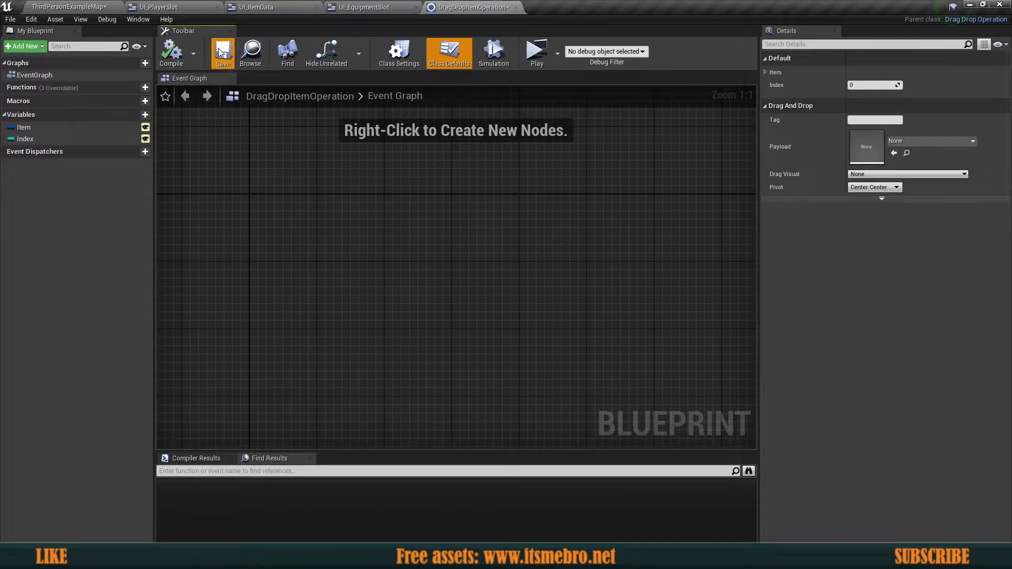
pyautogui.click(223, 50)
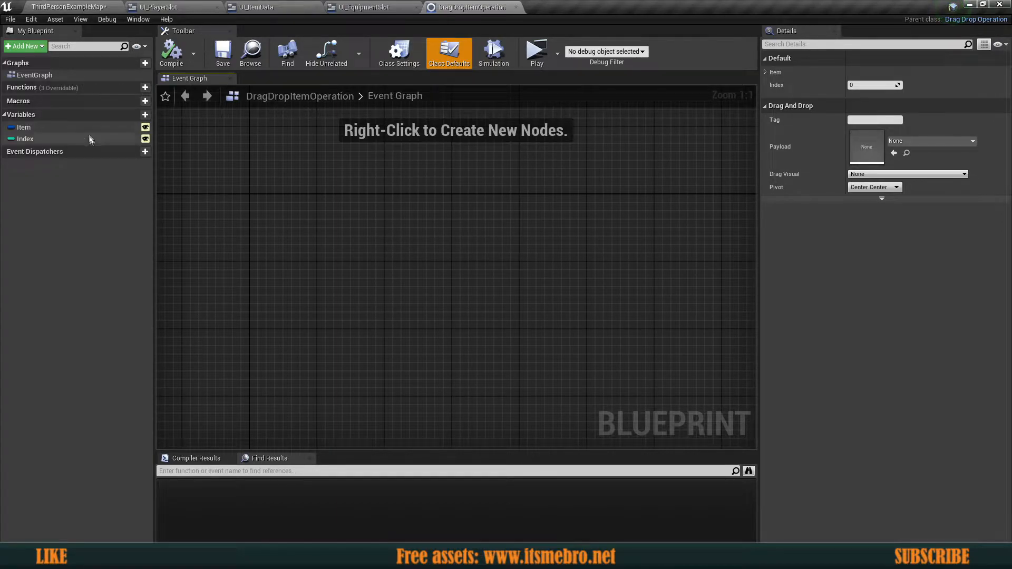
pyautogui.click(23, 127)
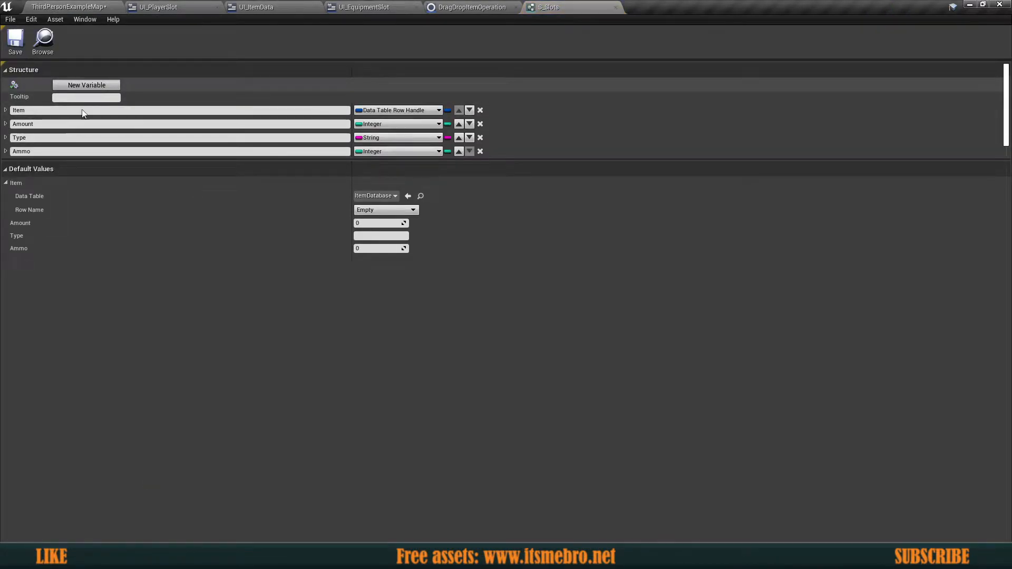
# - Try playing the level, then cancel and open the blueprints listed under Compilation Errors
pyautogui.click(85, 85)
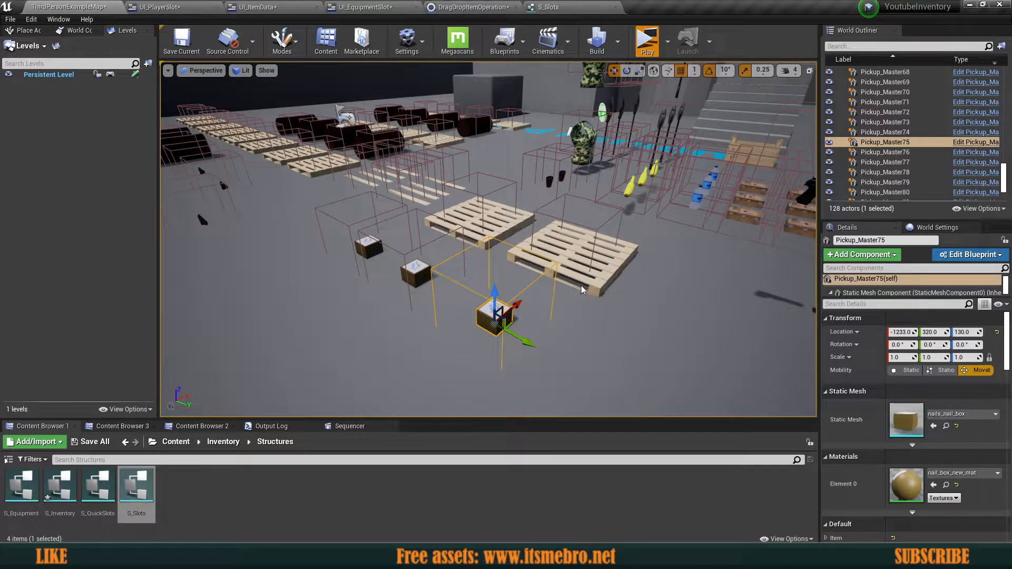
pyautogui.click(647, 39)
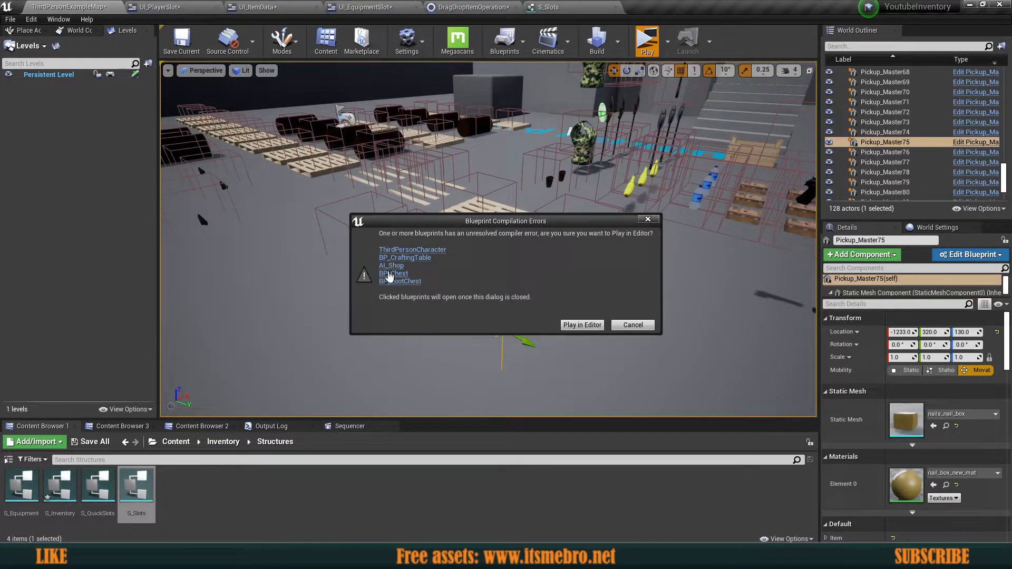
pyautogui.moveTo(618, 326)
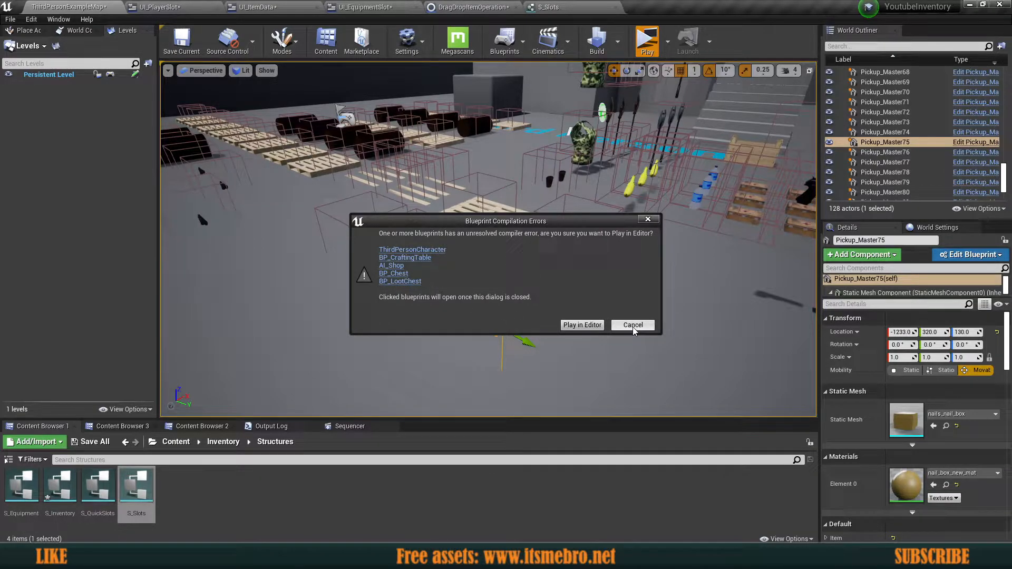
pyautogui.click(633, 325)
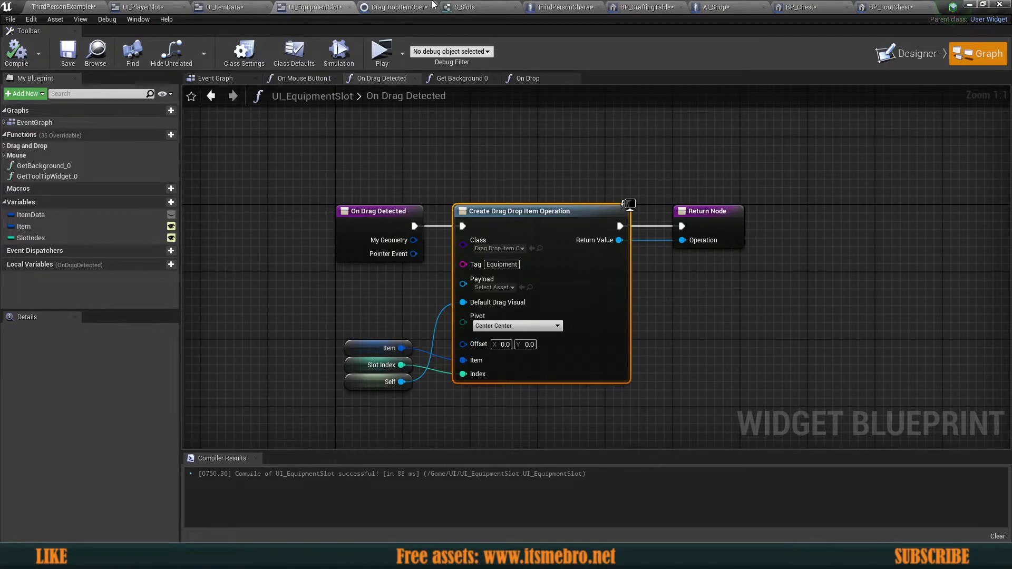
# - Split Item pins on ThirdPersonCharacter's Equipment element and Add Item to Equipment GET nodes
pyautogui.click(561, 7)
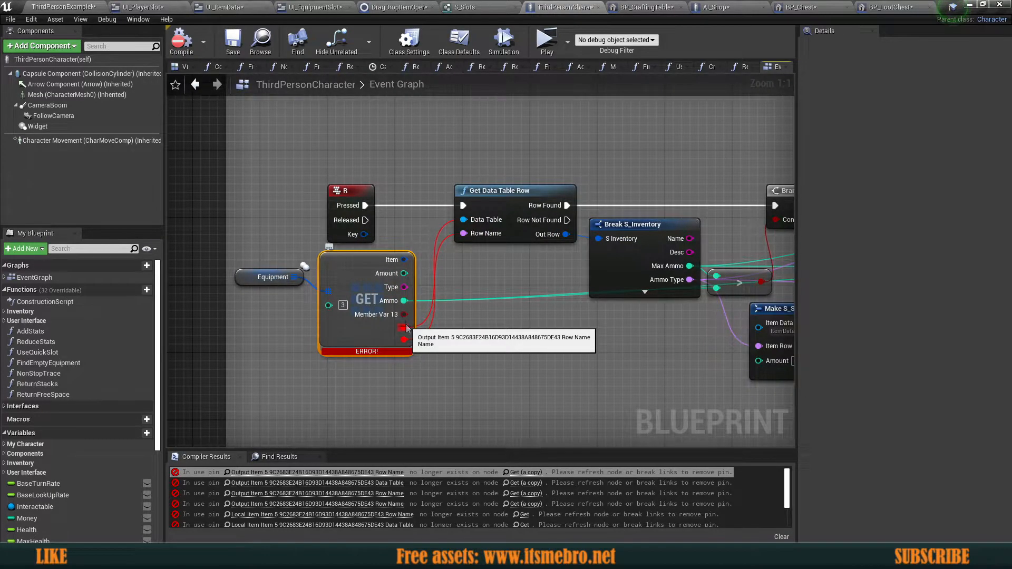
pyautogui.scroll(-3)
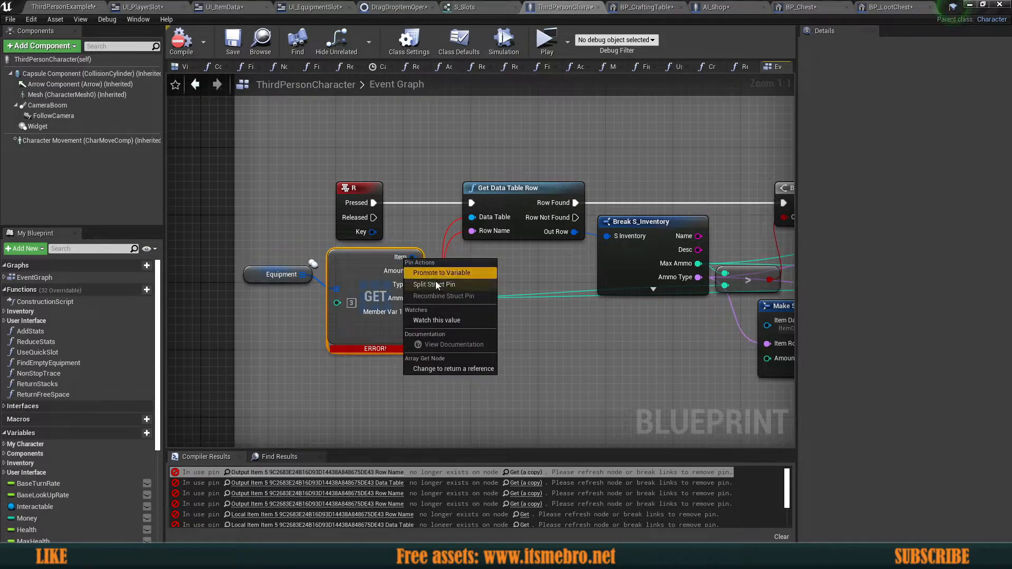
pyautogui.click(434, 285)
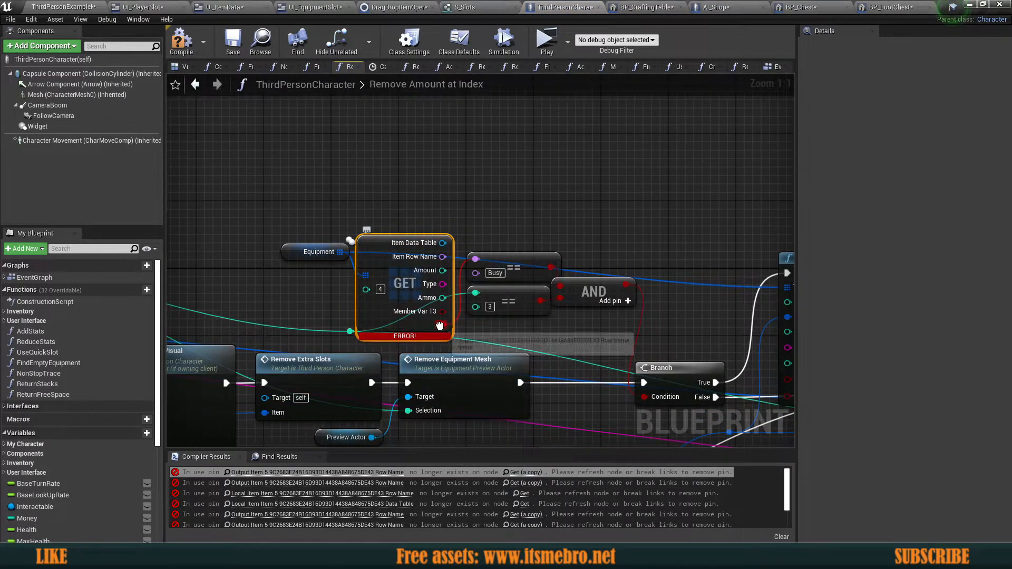
pyautogui.click(182, 41)
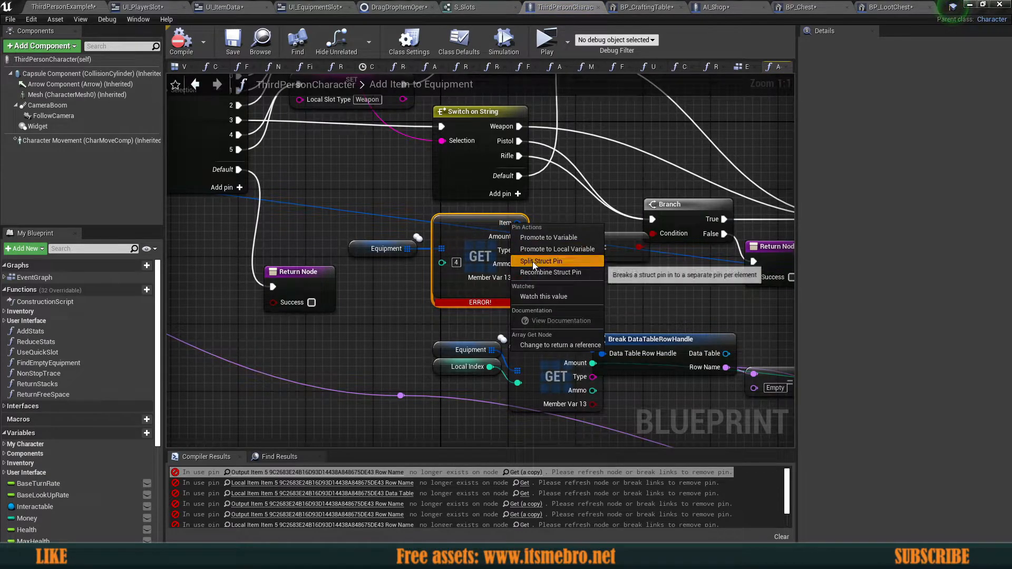
pyautogui.click(541, 261)
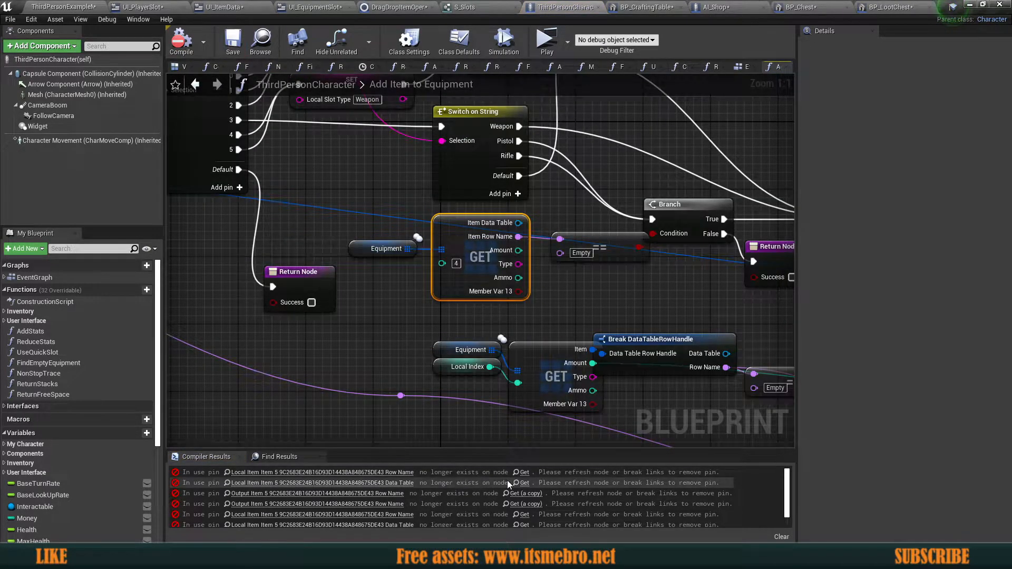
pyautogui.click(37, 352)
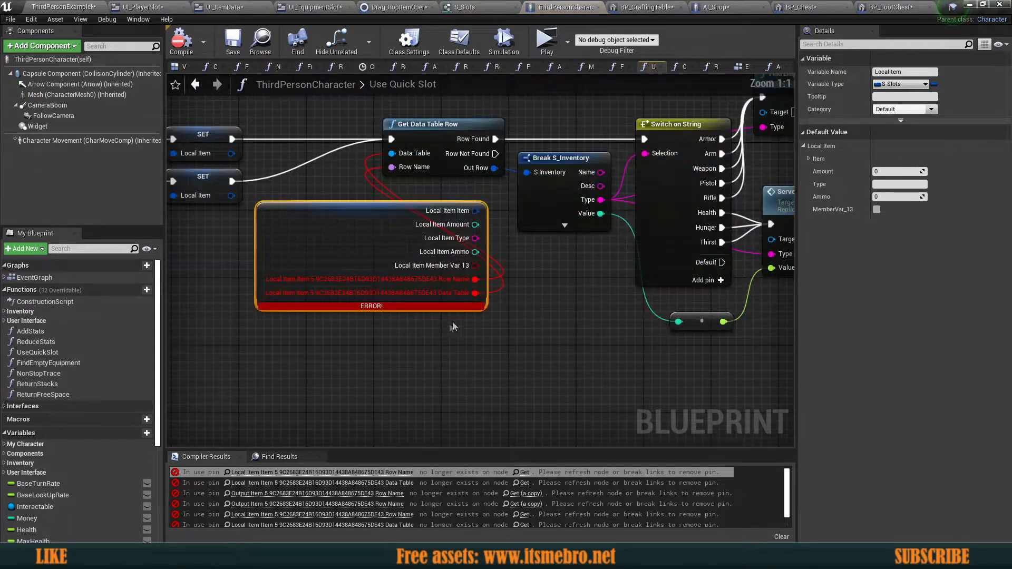
# - Split the Local Item and Find Empty Equipment Item pins, then recompile ThirdPersonCharacter
pyautogui.rightClick(482, 267)
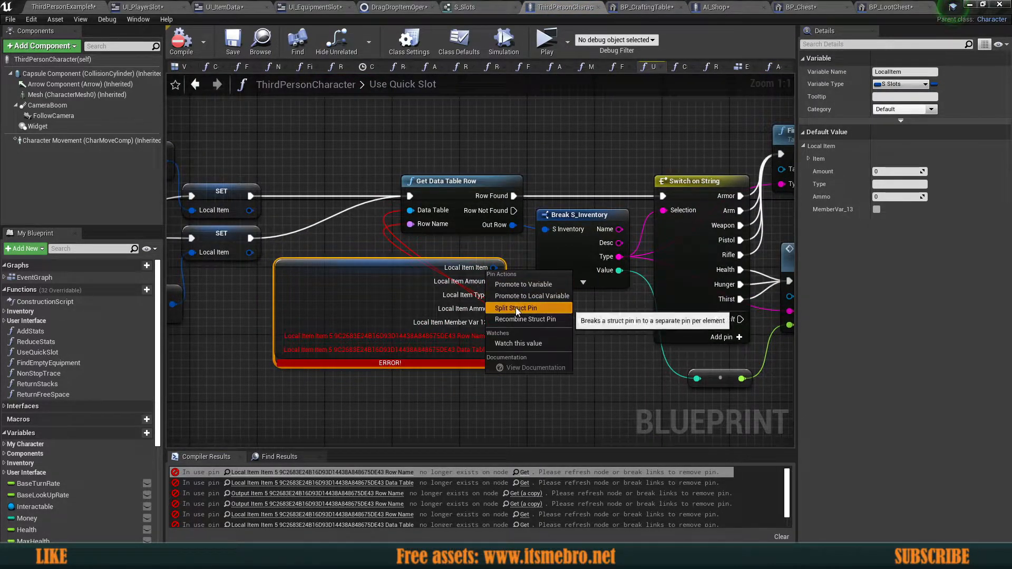
pyautogui.click(515, 308)
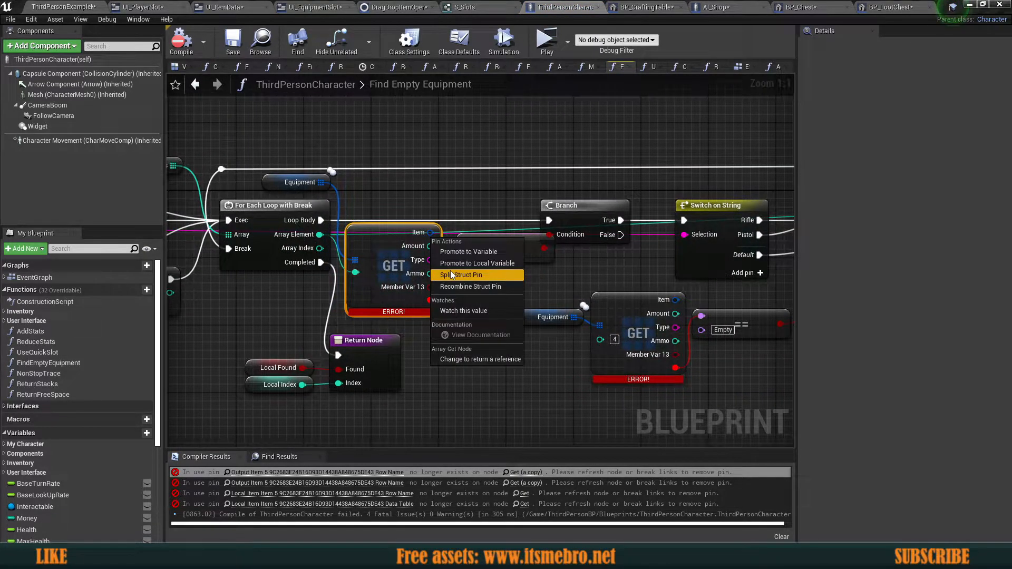
pyautogui.click(460, 275)
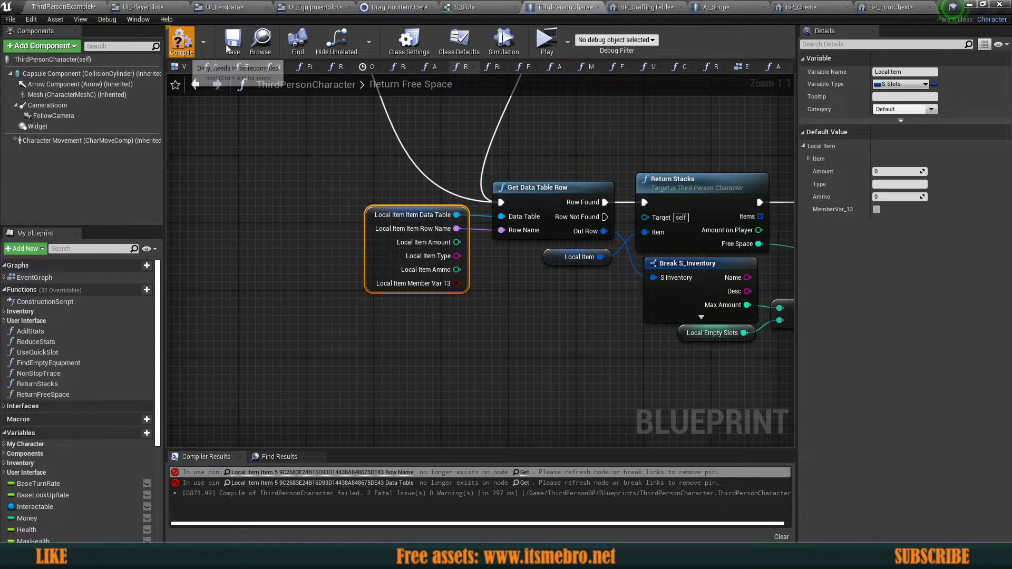
pyautogui.click(181, 39)
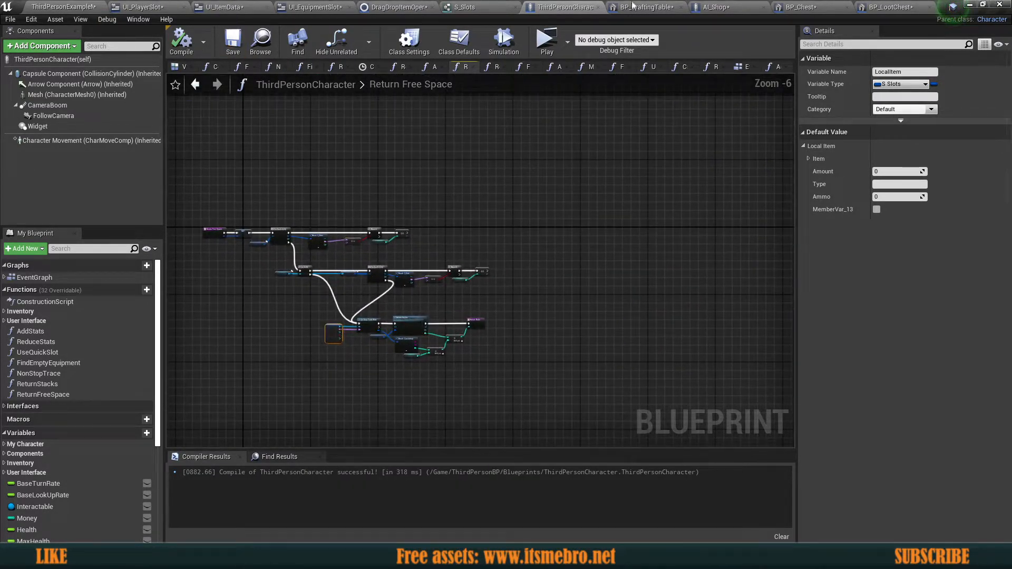
# - Refresh the outdated S_Slots GET nodes in BP_CraftingTable and AI_Shop, and compile them
pyautogui.click(656, 7)
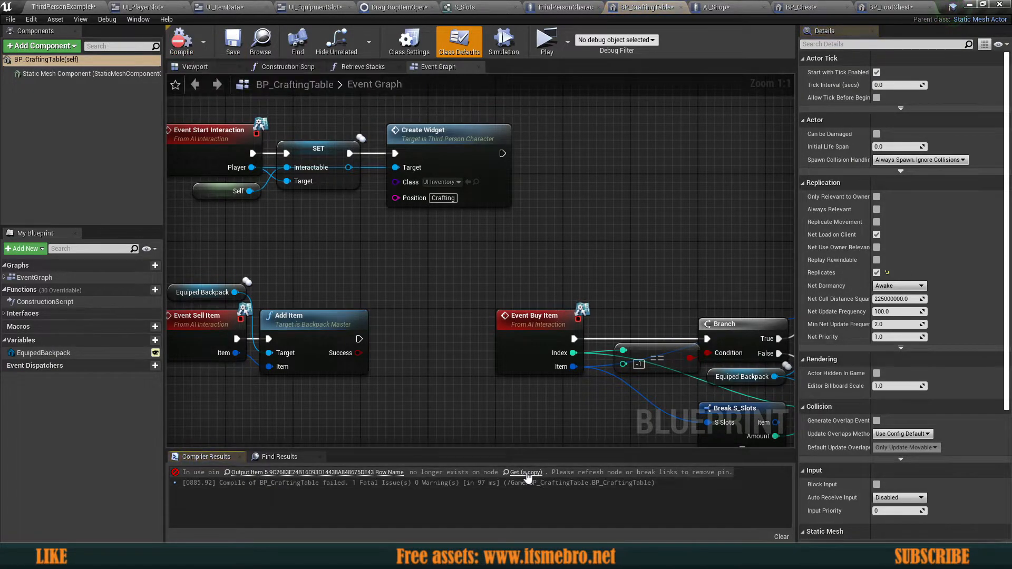
pyautogui.click(526, 67)
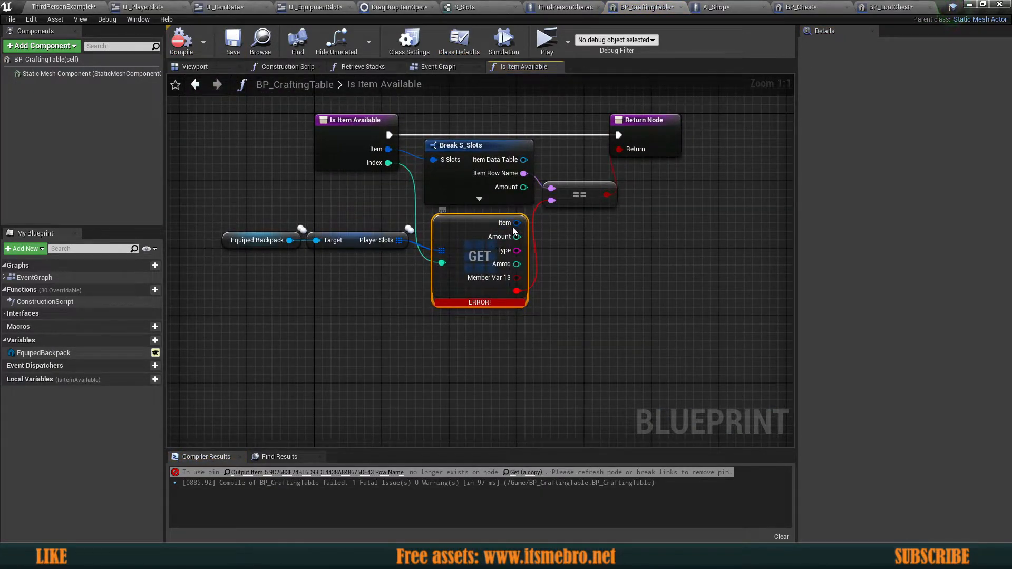
pyautogui.click(182, 42)
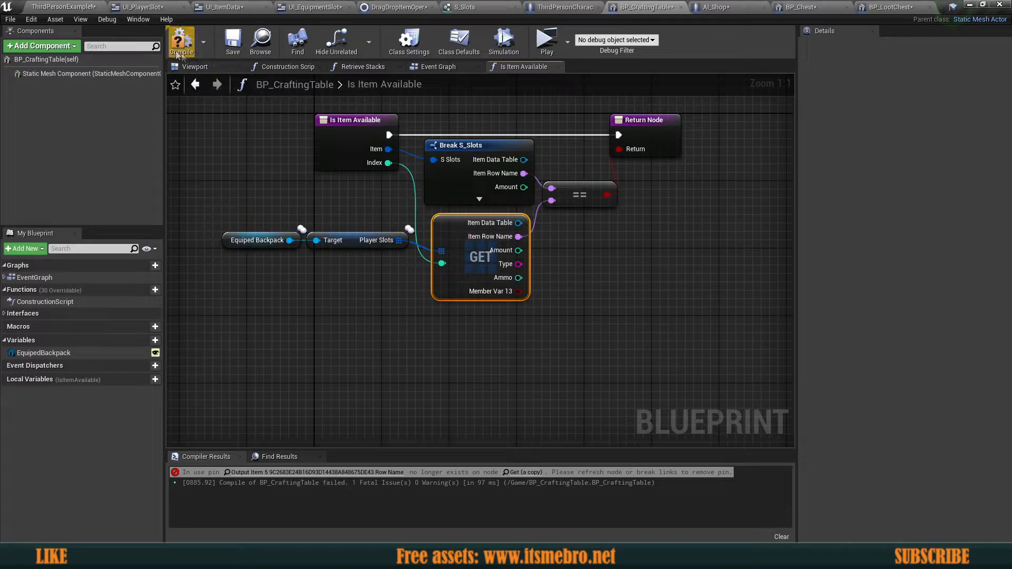
pyautogui.click(714, 8)
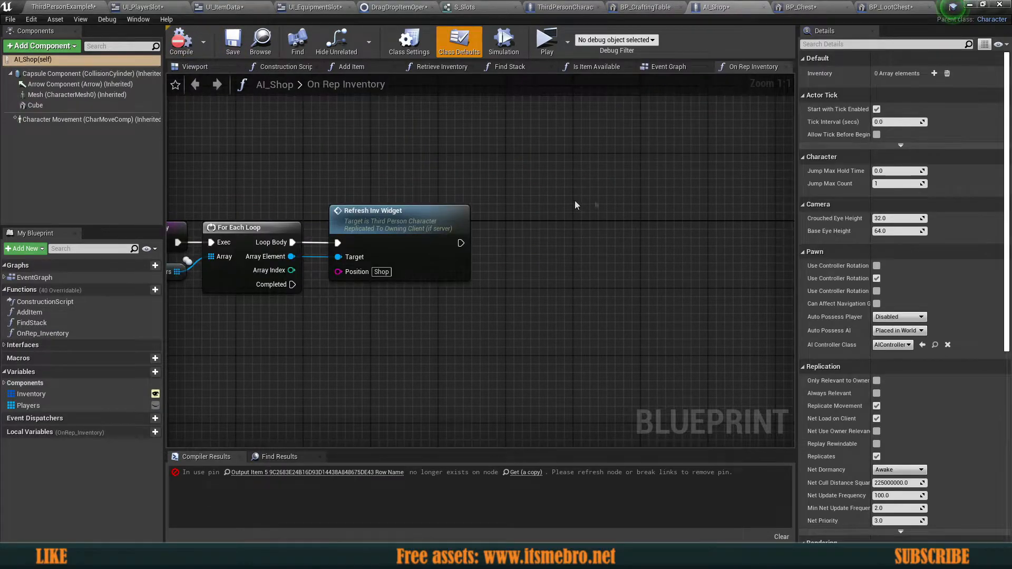
pyautogui.click(597, 67)
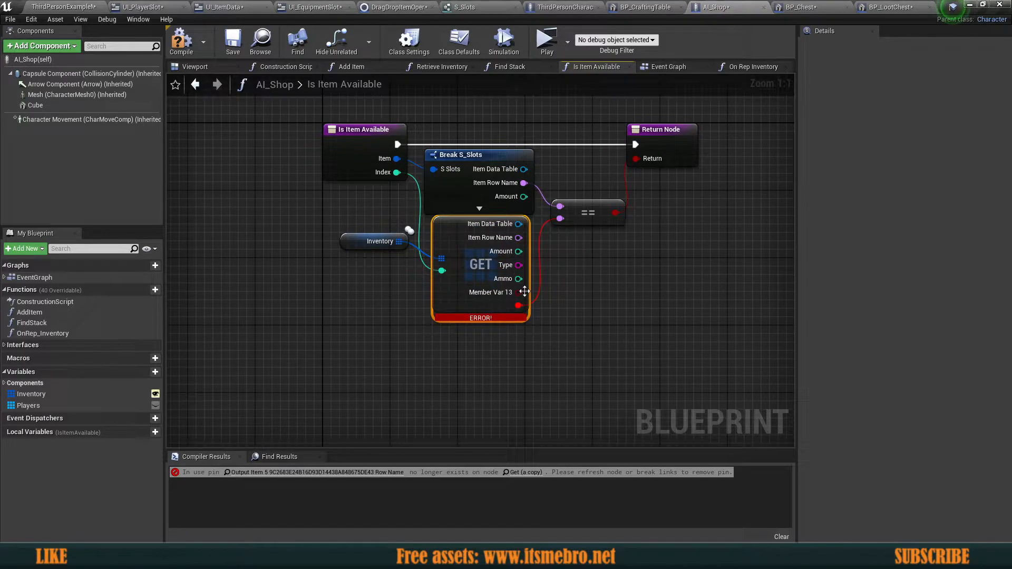
pyautogui.click(889, 6)
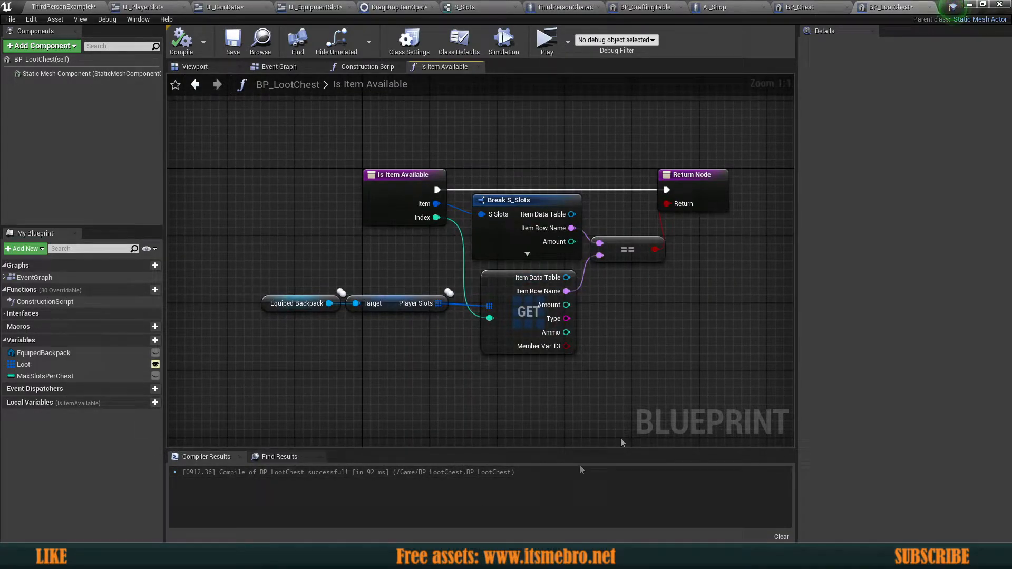
pyautogui.moveTo(635, 353)
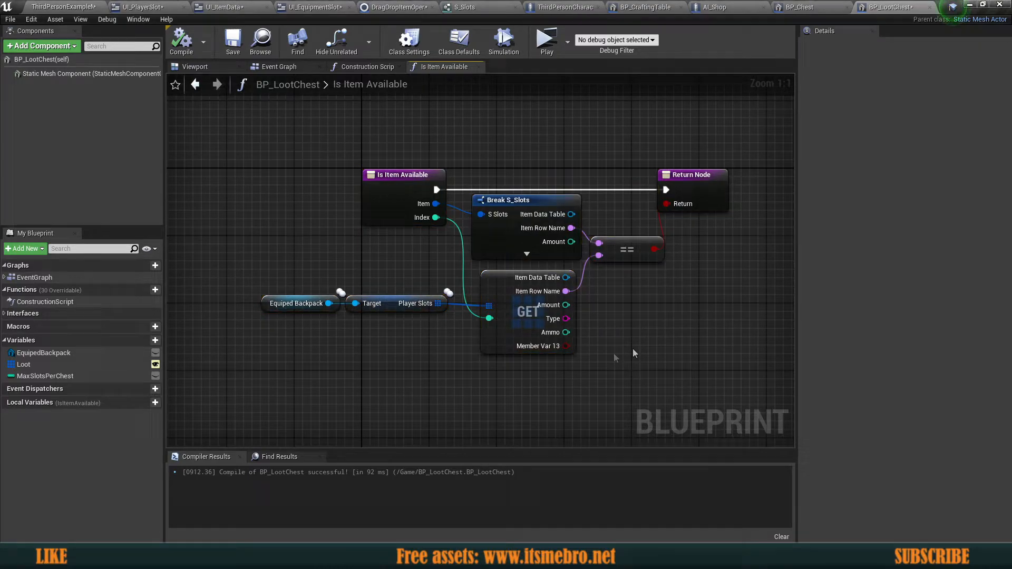
pyautogui.moveTo(671, 321)
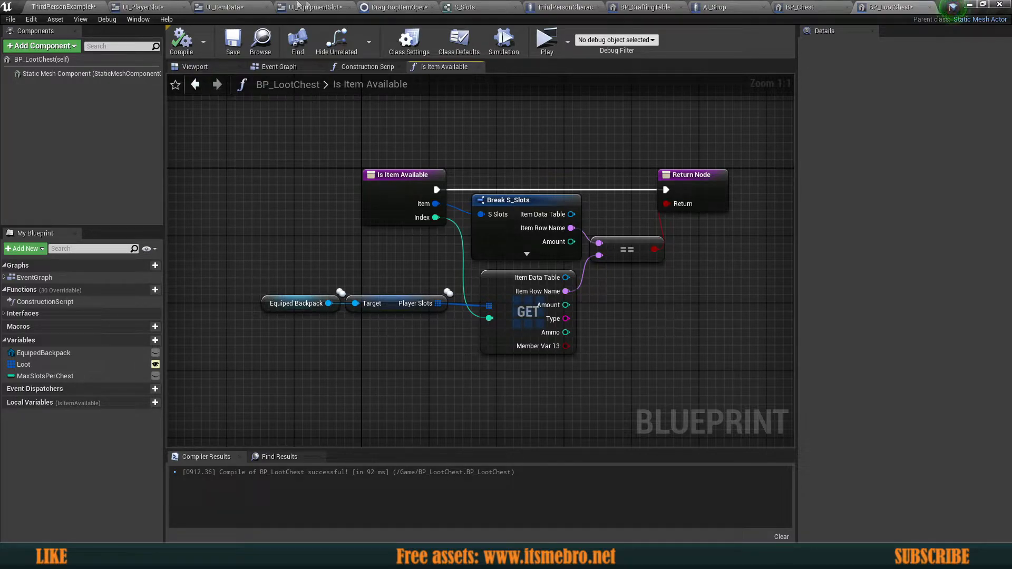
pyautogui.click(546, 42)
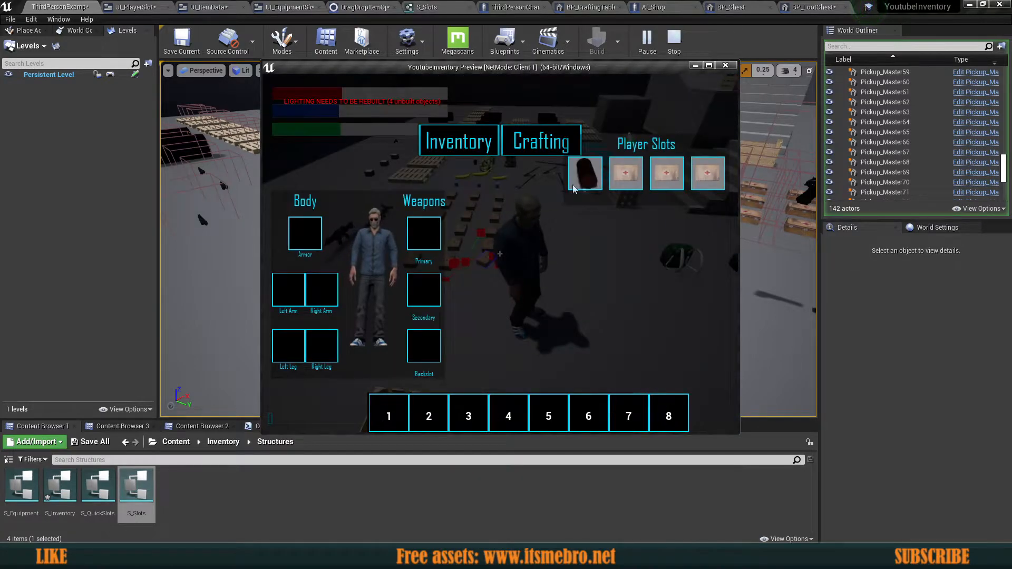
pyautogui.moveTo(585, 174)
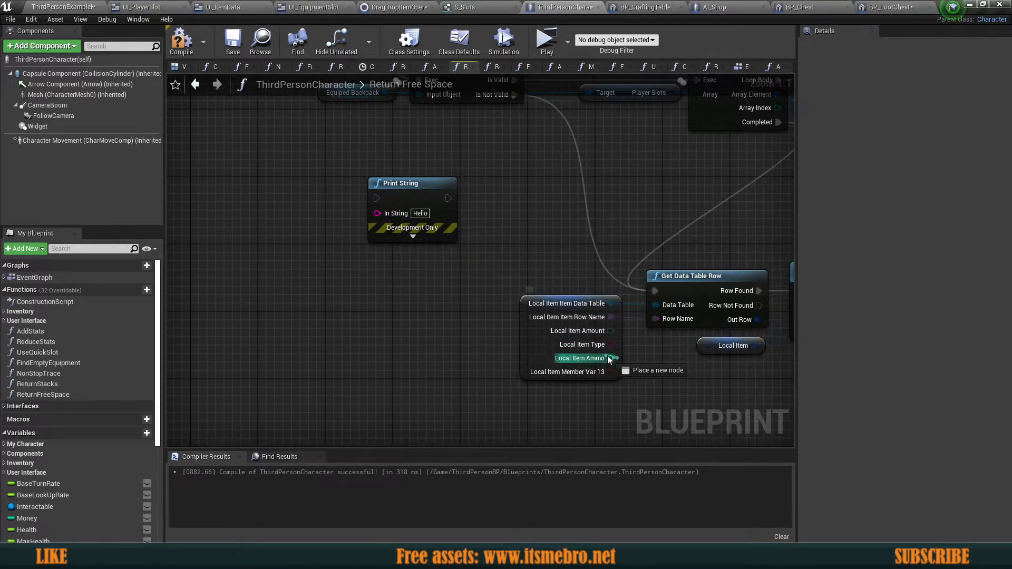
# - Add a node reading the local item's values in Return Free Space, then switch to BP_LootChest
pyautogui.click(579, 358)
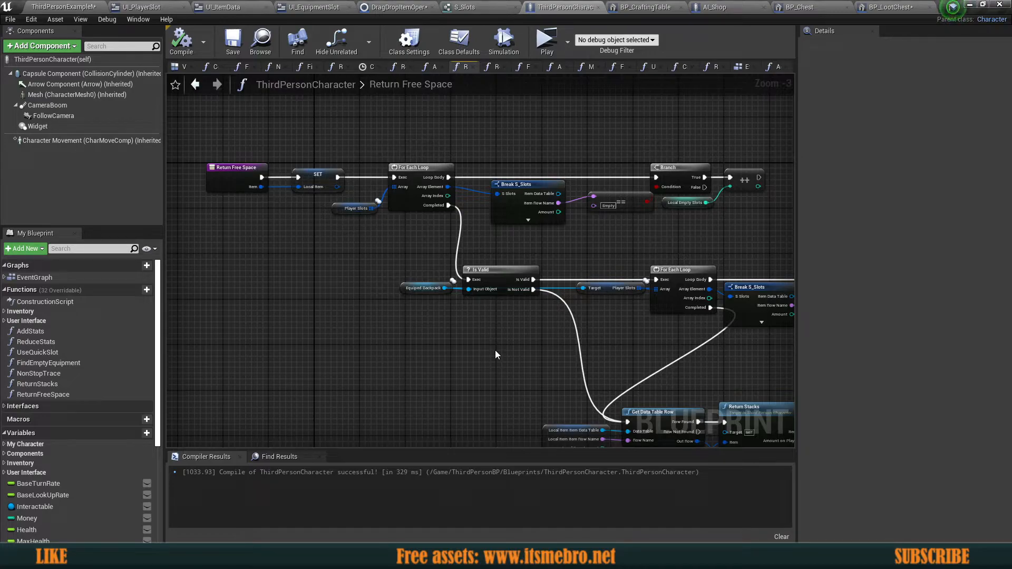
pyautogui.click(885, 7)
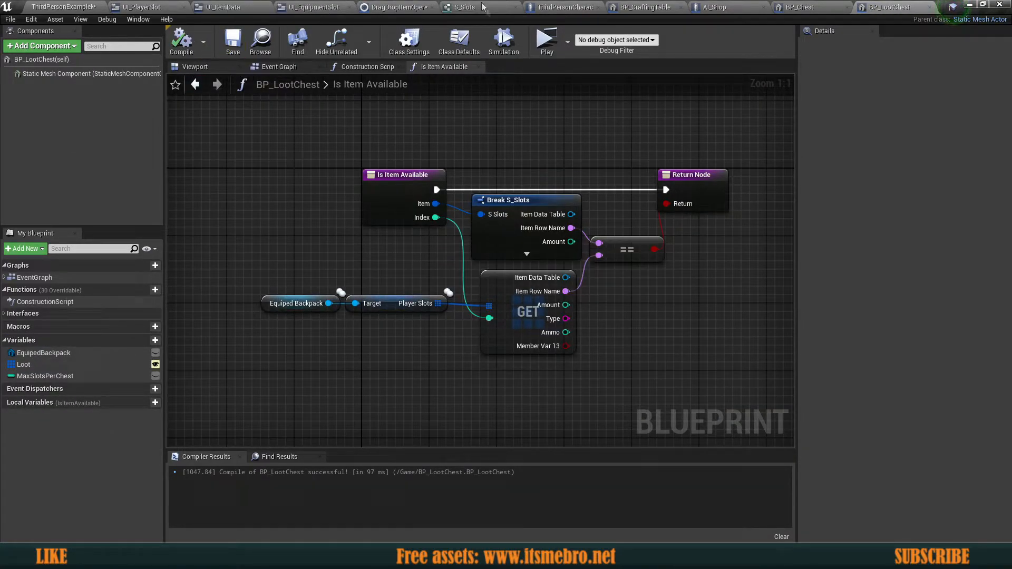
# - Launch a test play session to check the empty inventory slots
pyautogui.click(546, 40)
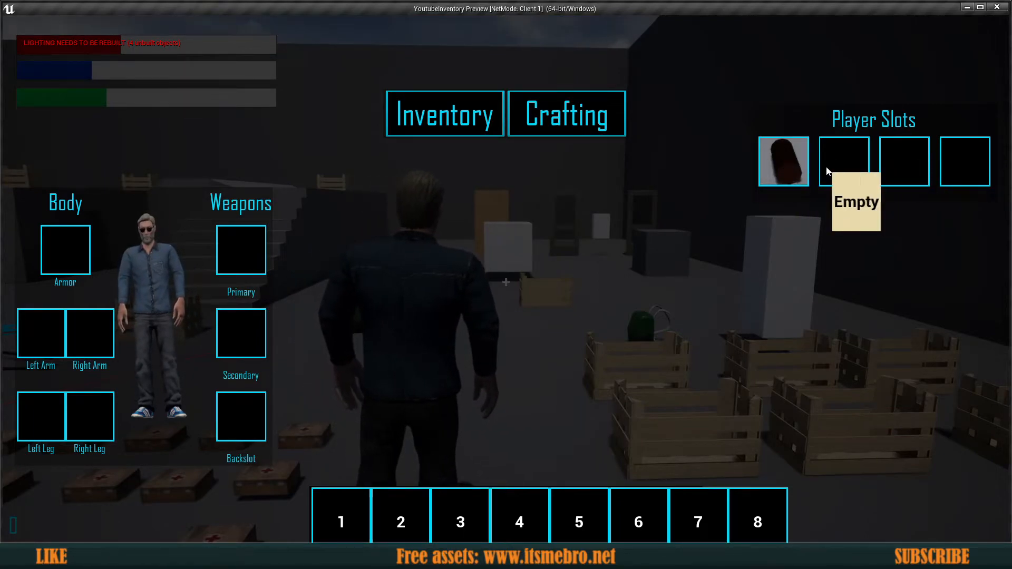
pyautogui.moveTo(232, 276)
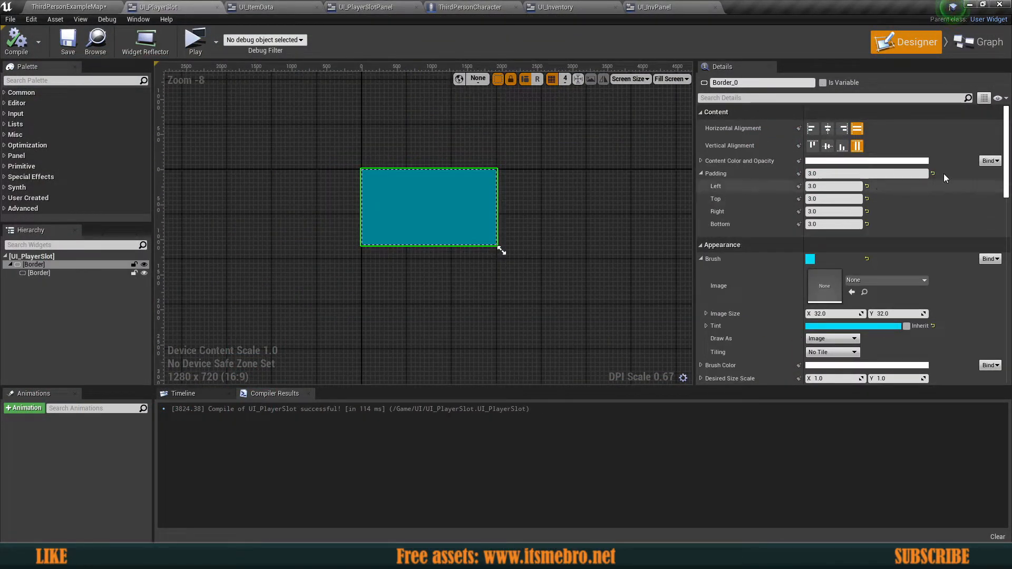
# - In On Drag Detected, combine Item not Empty and Amount > 0 checks with AND
pyautogui.click(988, 53)
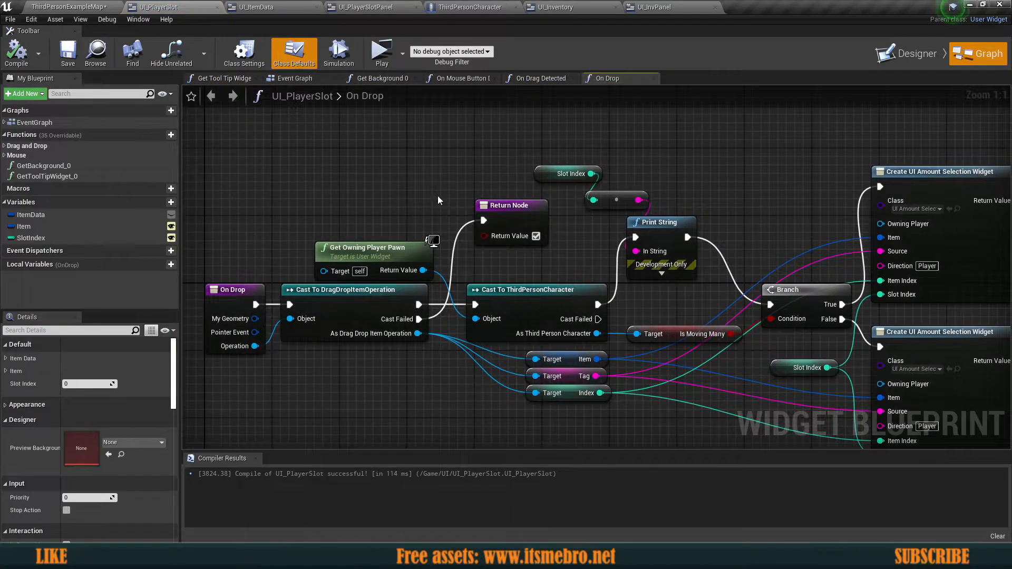
pyautogui.click(462, 78)
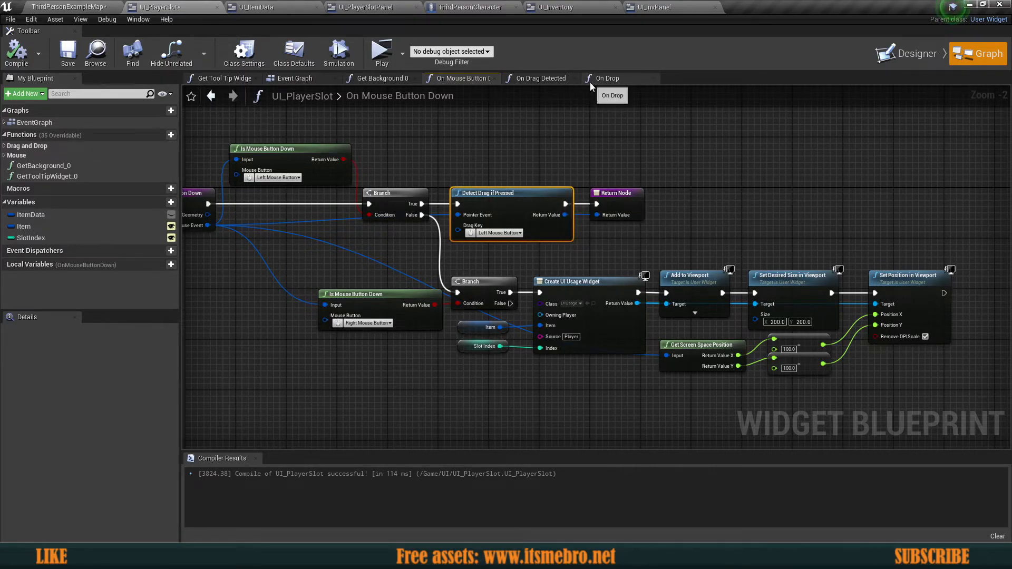
pyautogui.click(538, 78)
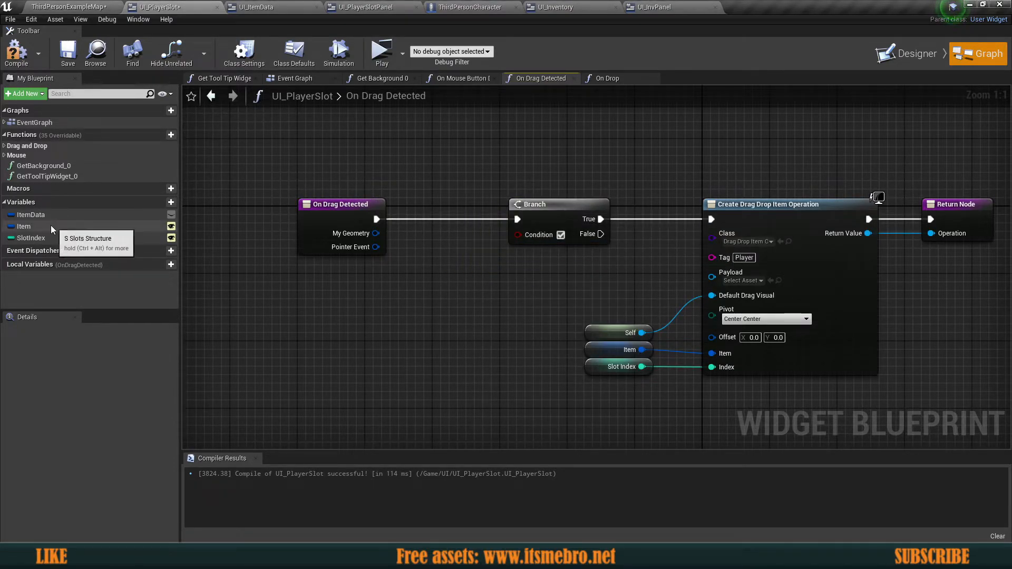
pyautogui.moveTo(24, 227); pyautogui.dragTo(263, 290)
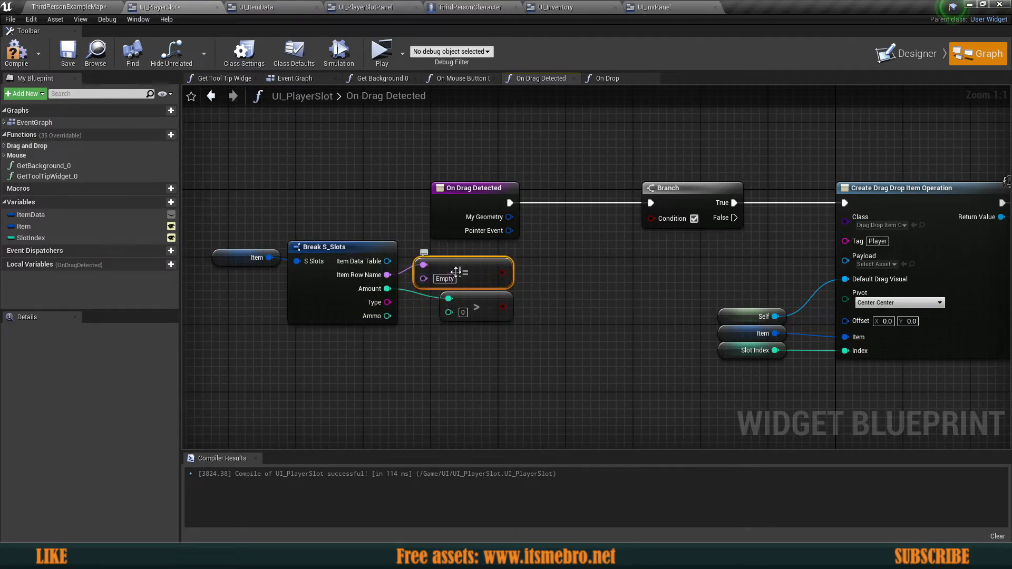
pyautogui.moveTo(510, 279); pyautogui.dragTo(533, 284)
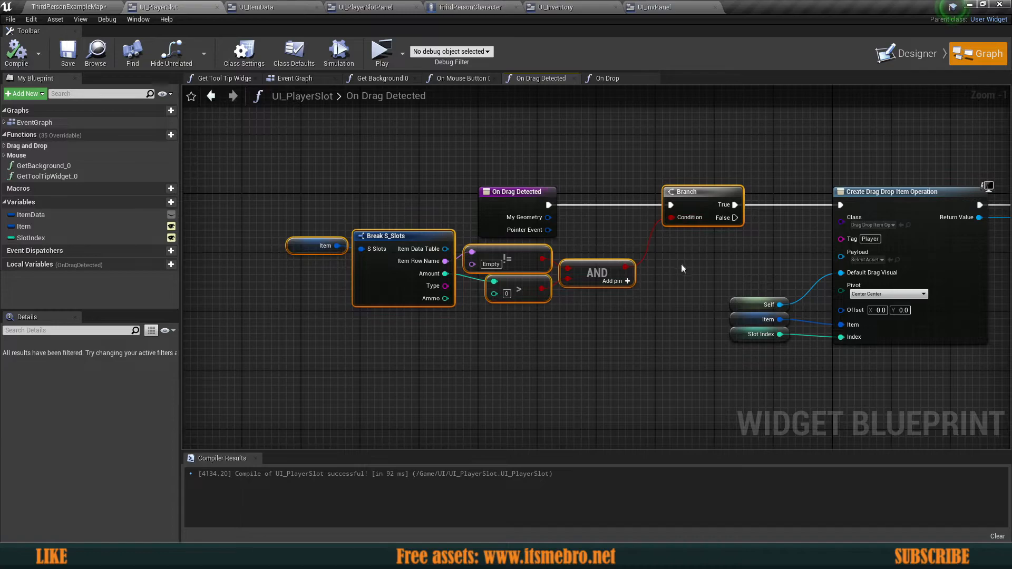
# - Route Get Tool Tip Widget 0's tooltip creation through the new Empty-and-amount Branch
pyautogui.click(223, 78)
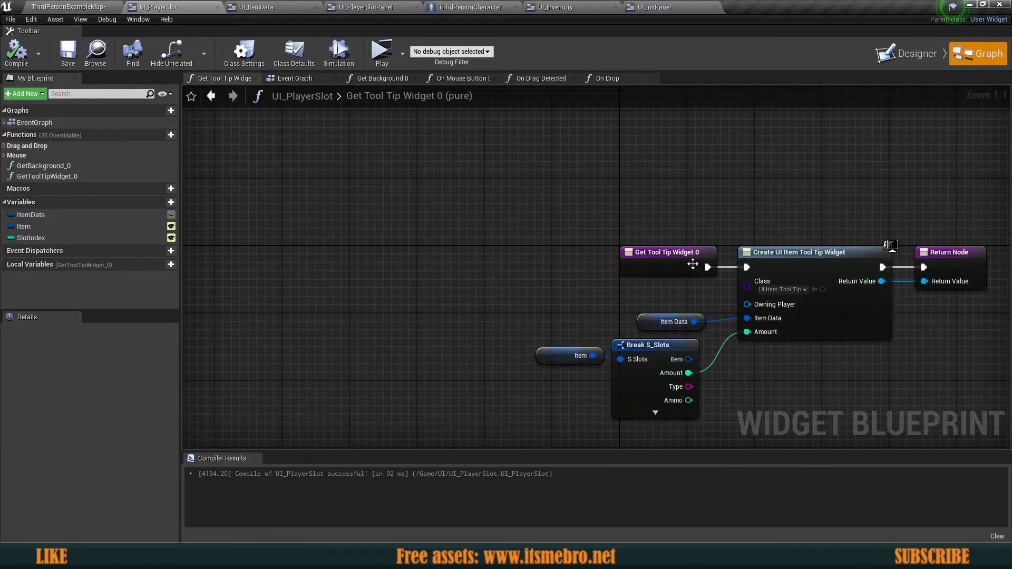
pyautogui.moveTo(668, 253); pyautogui.dragTo(331, 252)
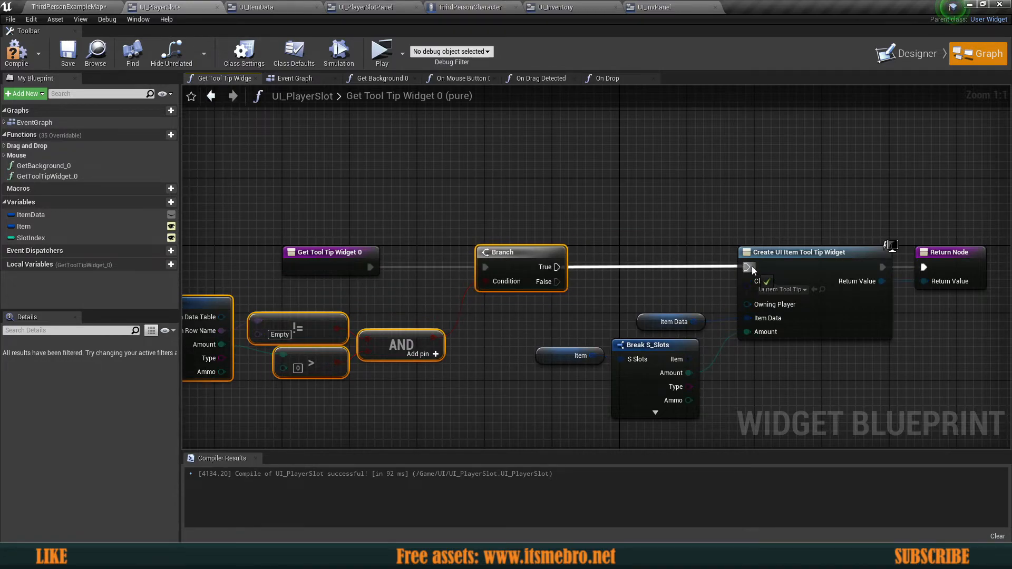
pyautogui.scroll(-3)
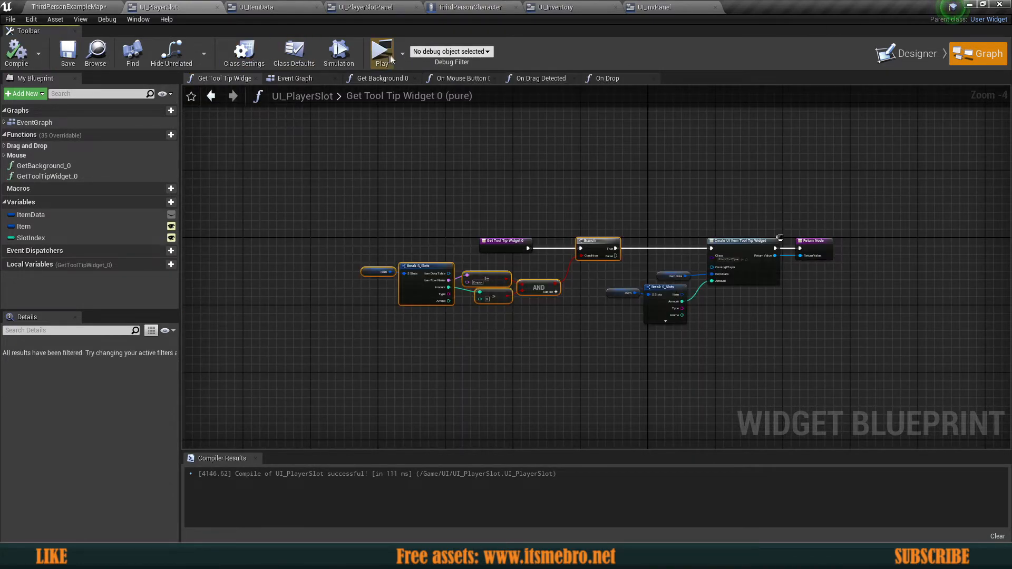
# - Start a play session to check that empty player slots show no tooltip
pyautogui.click(383, 50)
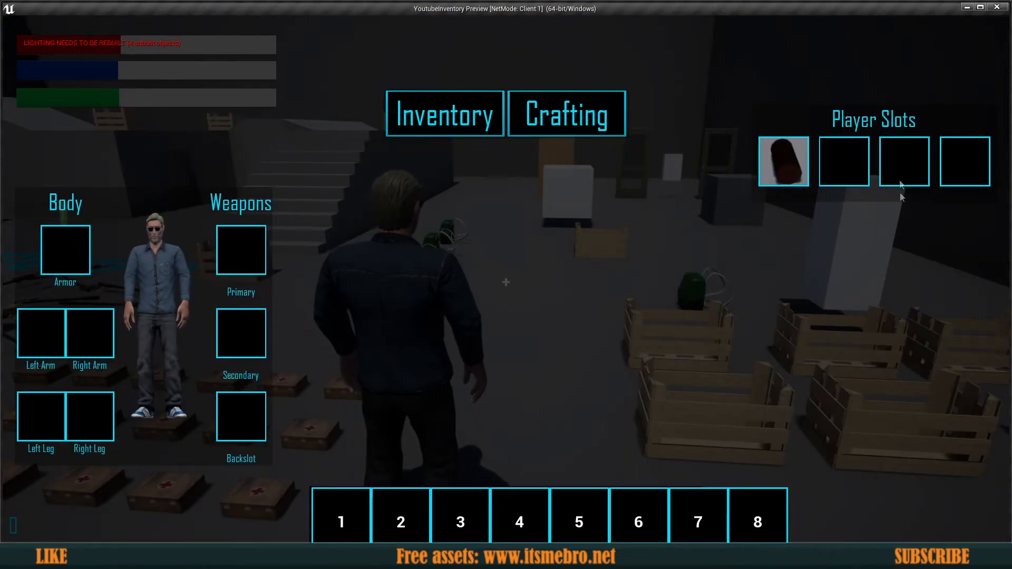
pyautogui.moveTo(854, 165)
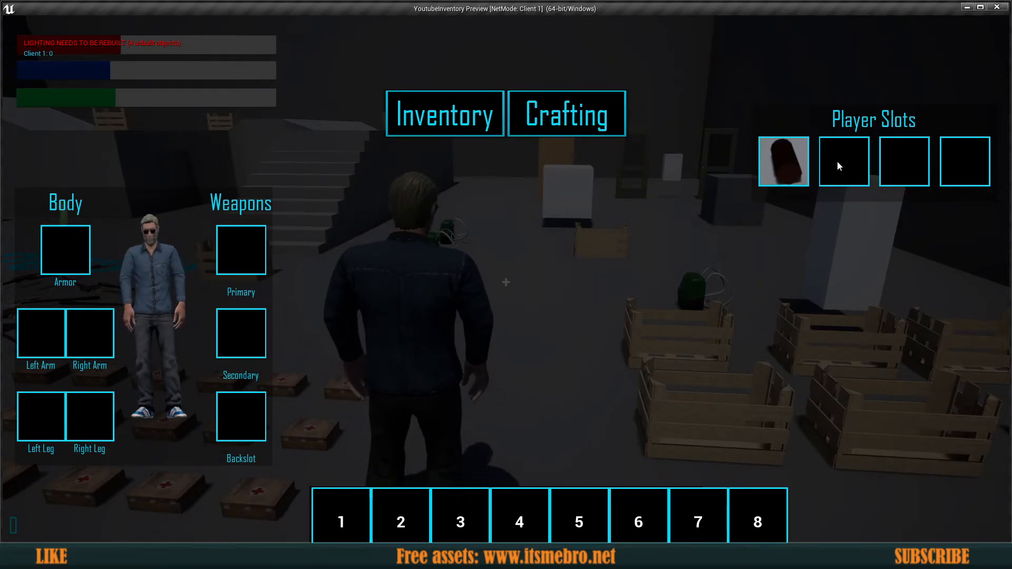
pyautogui.moveTo(240, 424)
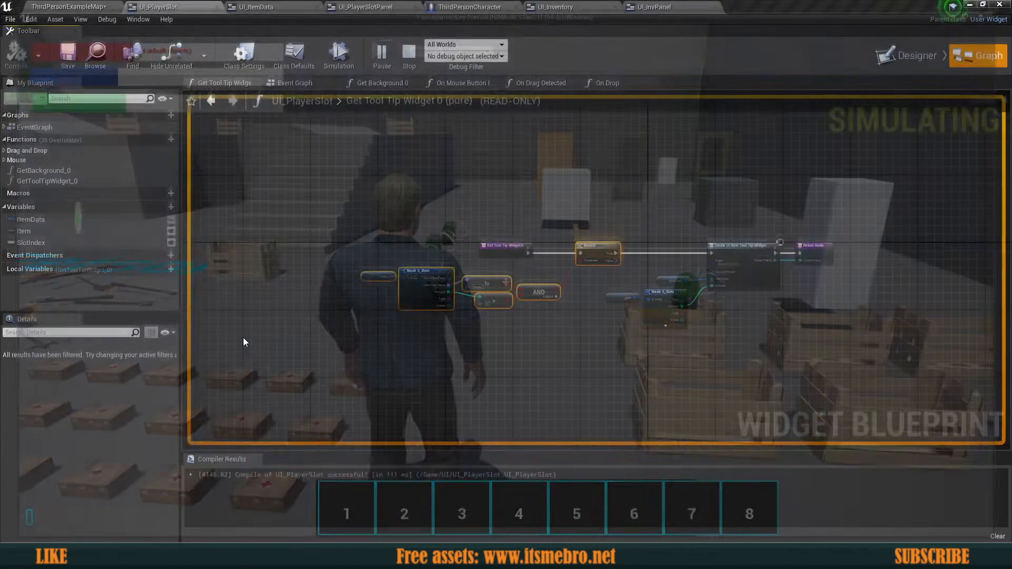
# - Glance at UI_ItemData's graph, then save the ThirdPersonExampleMap level from the level editor
pyautogui.click(267, 8)
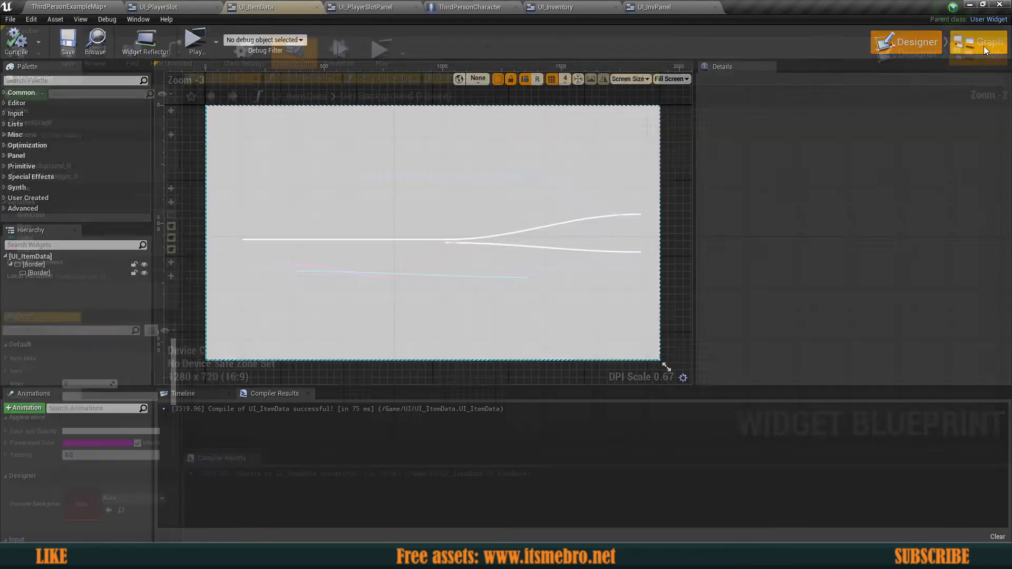
pyautogui.click(979, 42)
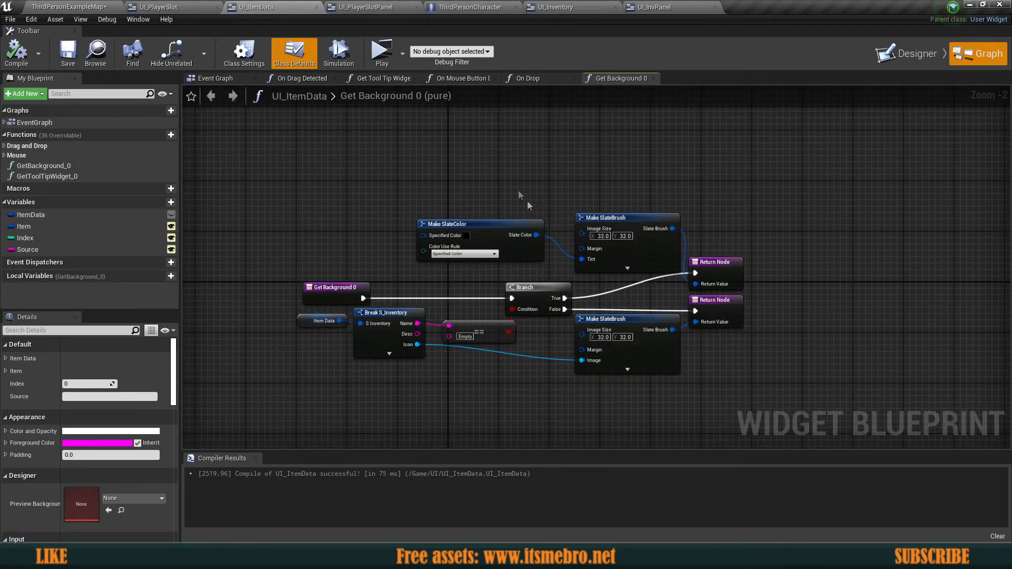
pyautogui.click(182, 41)
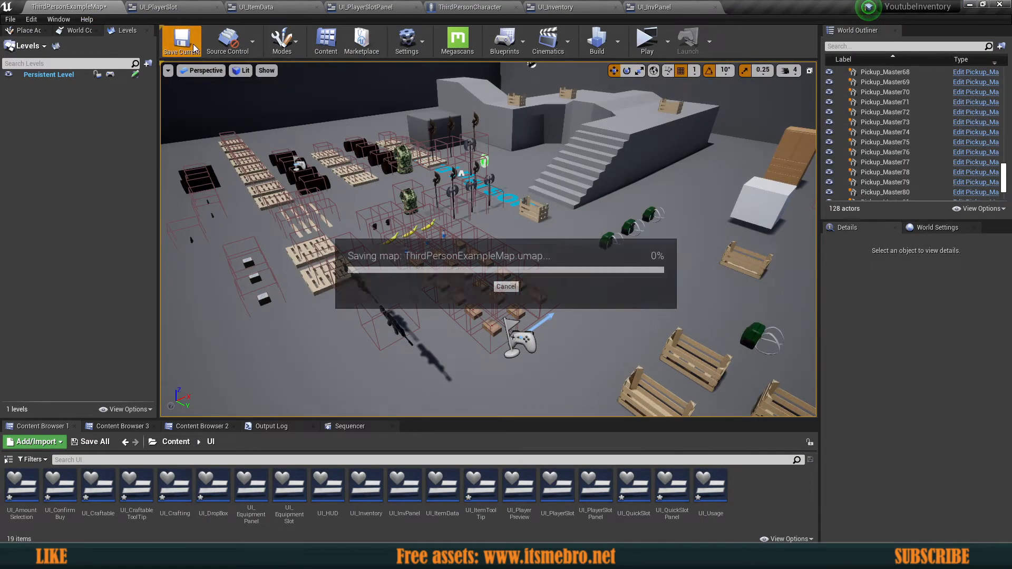
pyautogui.click(181, 41)
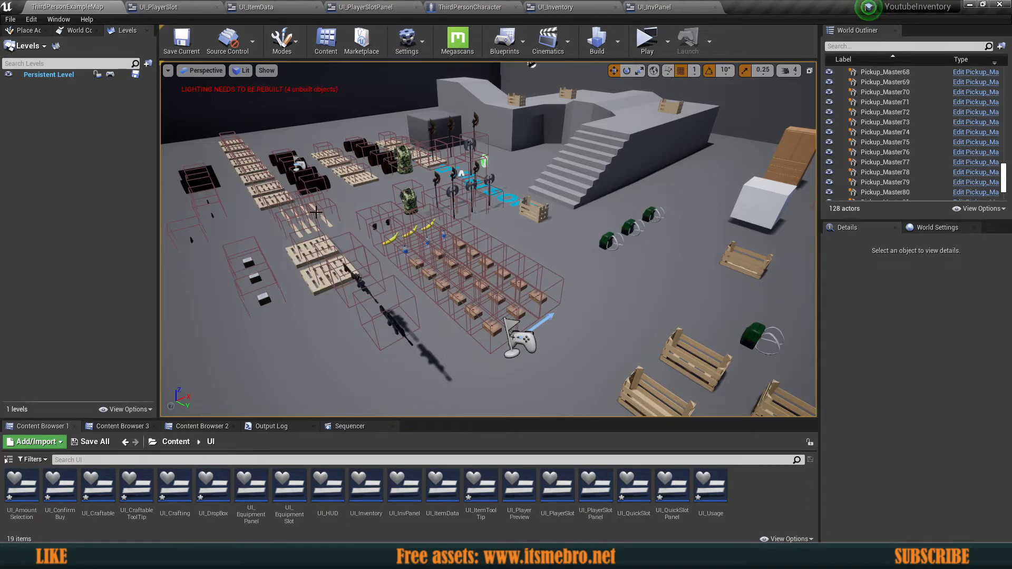